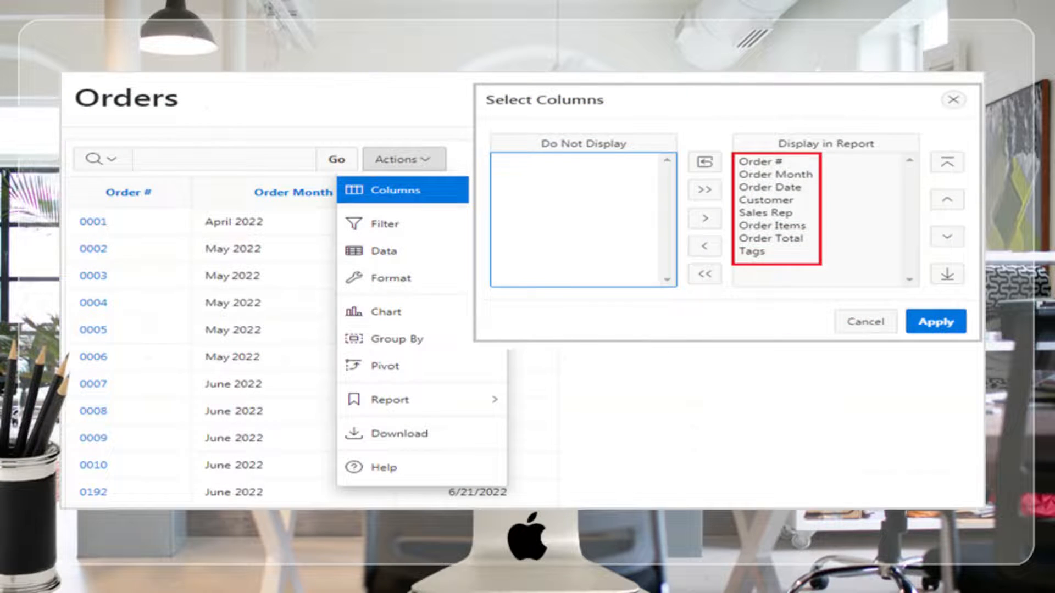
Step: Open page 4, the Orders page, in Page Designer
left_click(936, 321)
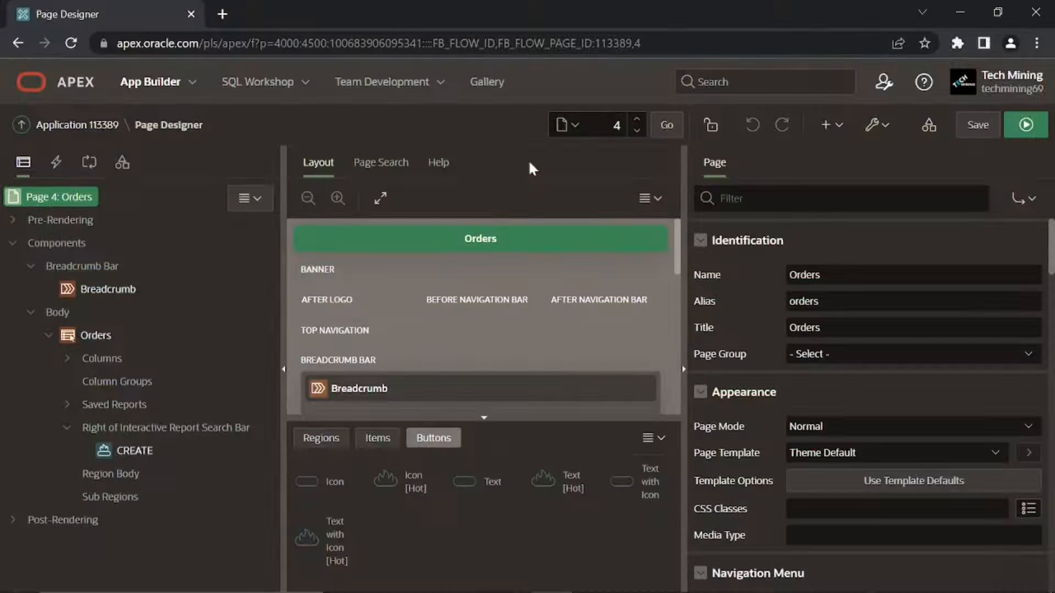
mouse_move(1026, 125)
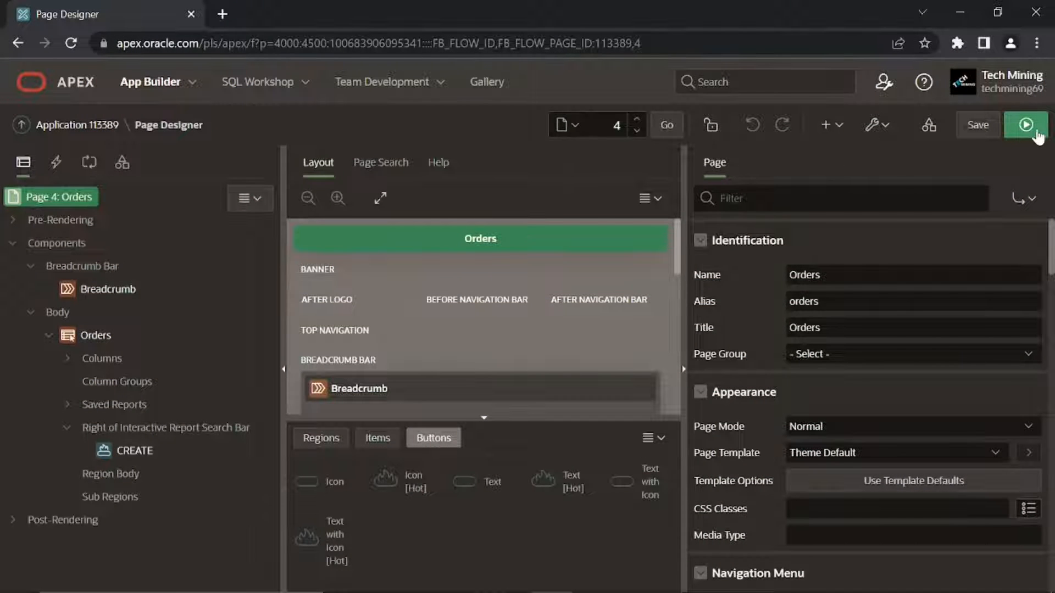
Step: Save and run the Orders page, then sign in to the Sales Web Application
left_click(1025, 125)
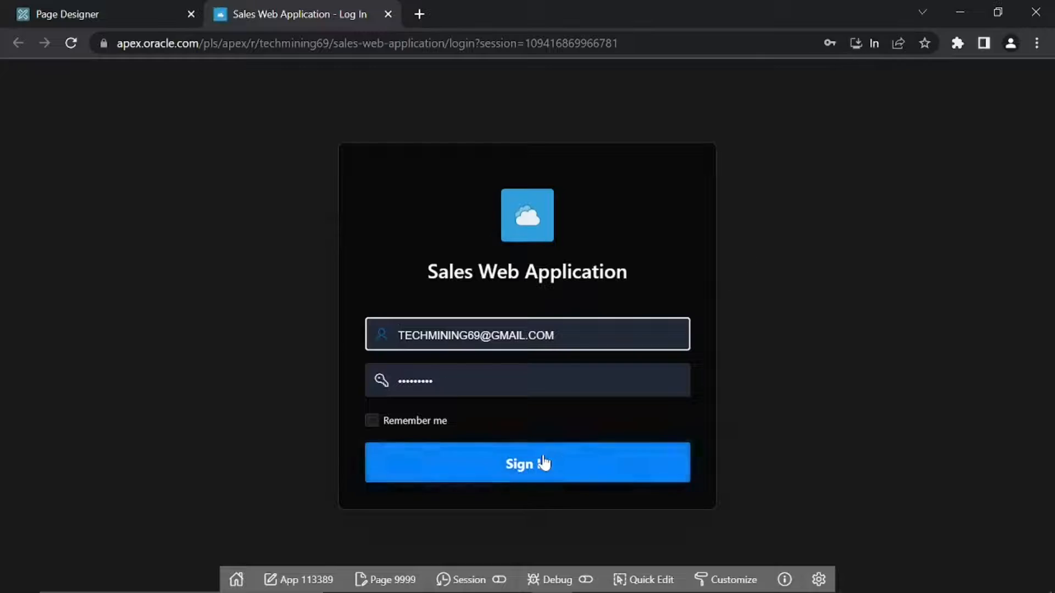
left_click(528, 463)
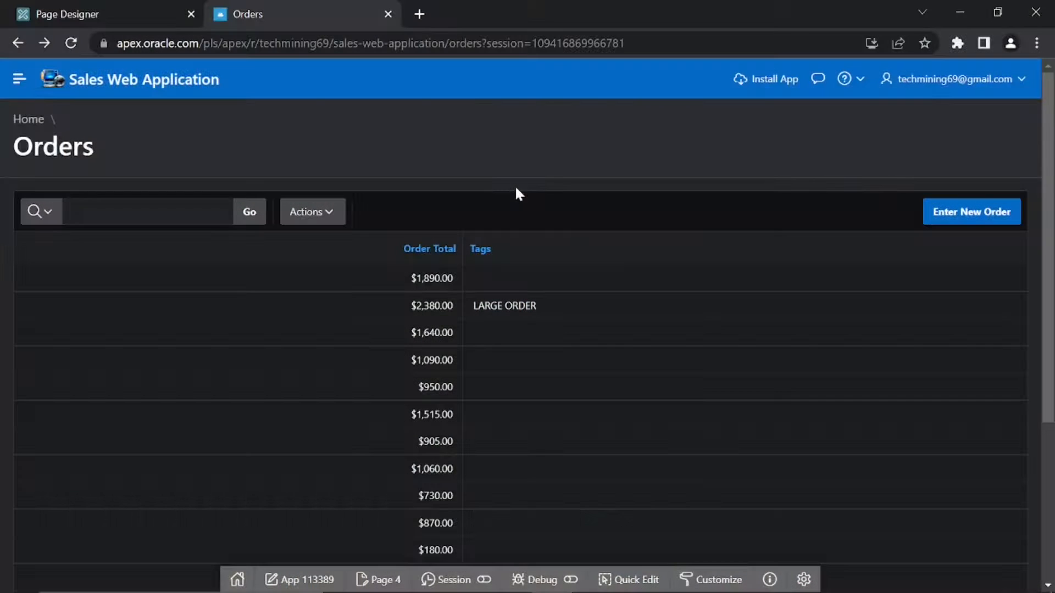
Step: Display the Order #, Order Date, Sales Rep, Order Items and Order Month columns in the report
left_click(312, 212)
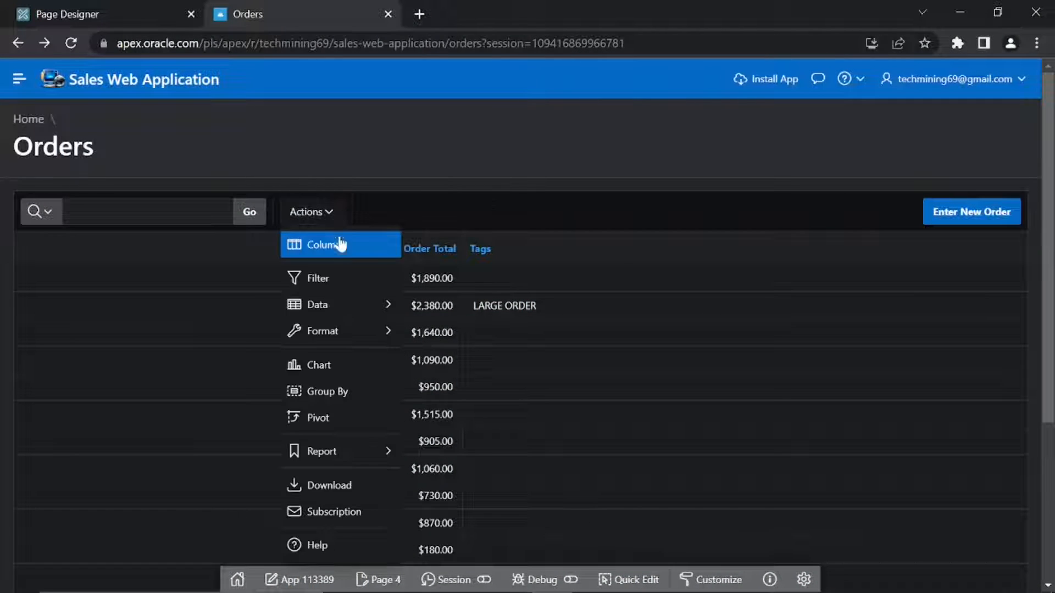
left_click(323, 245)
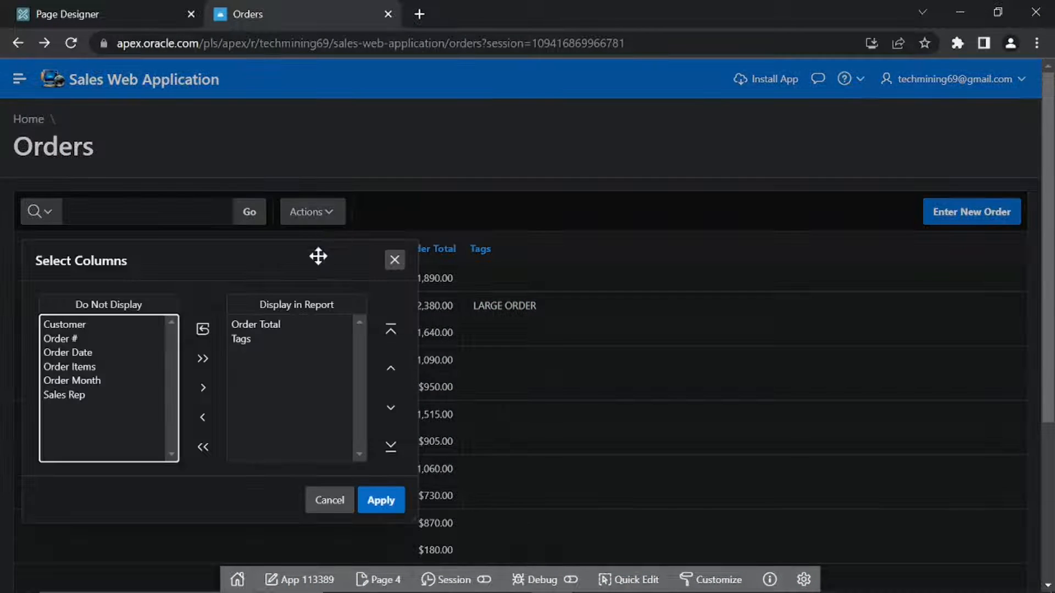
left_click(59, 338)
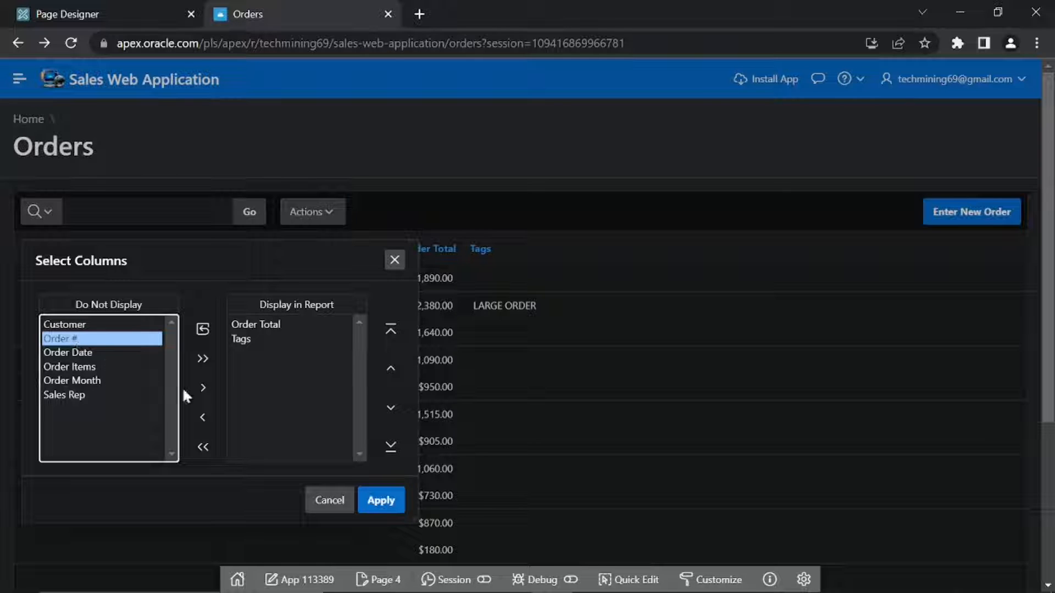
left_click(203, 388)
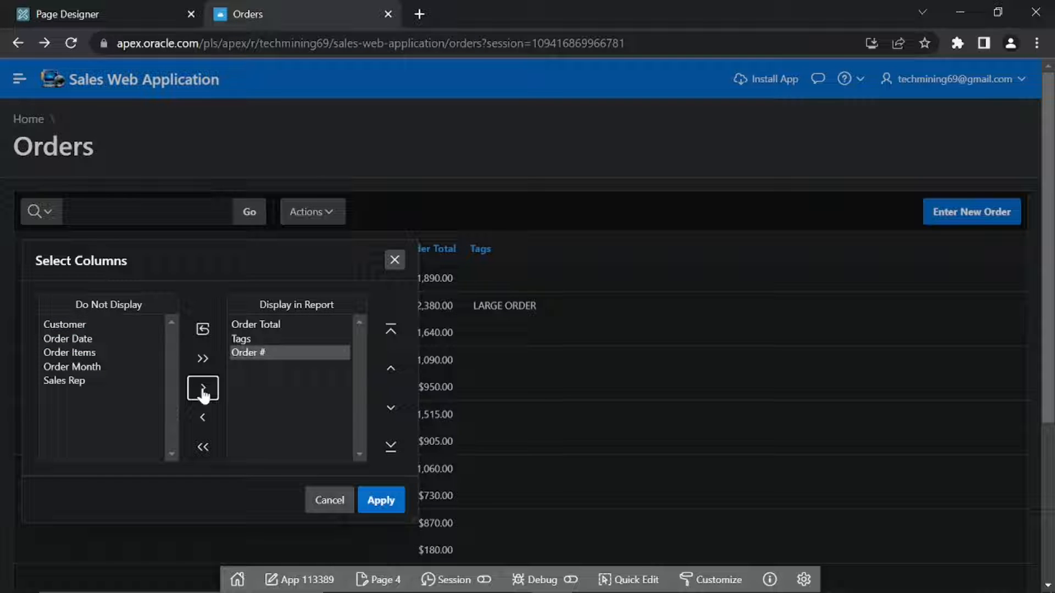
left_click(68, 338)
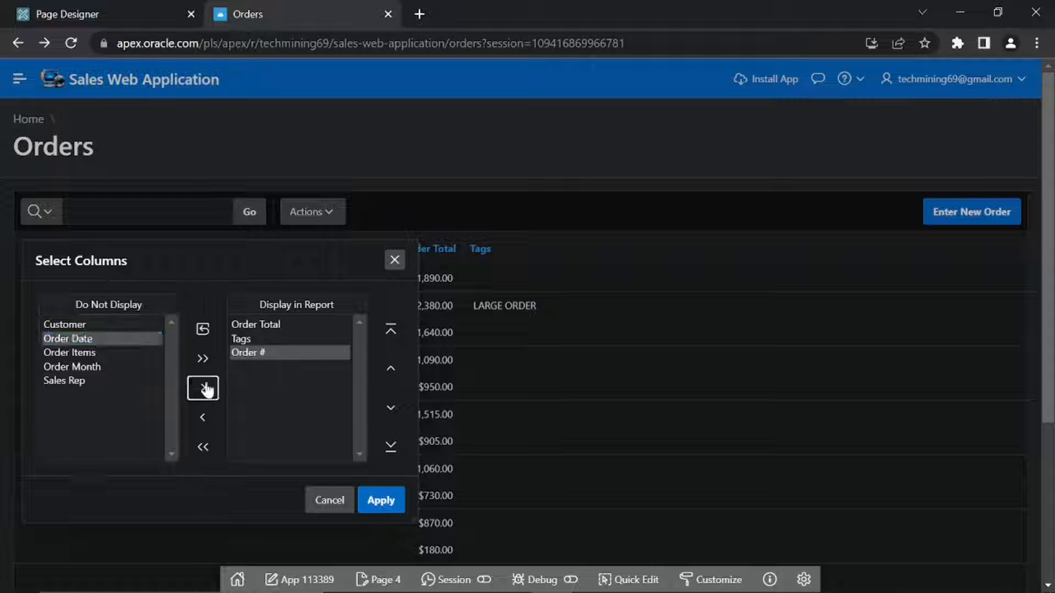
left_click(203, 388)
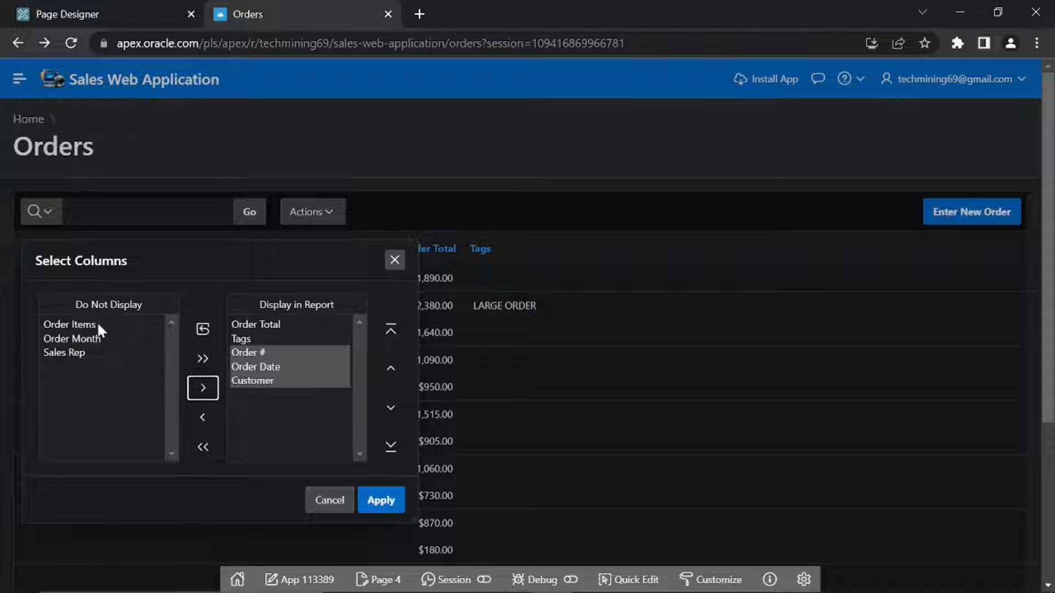
left_click(202, 388)
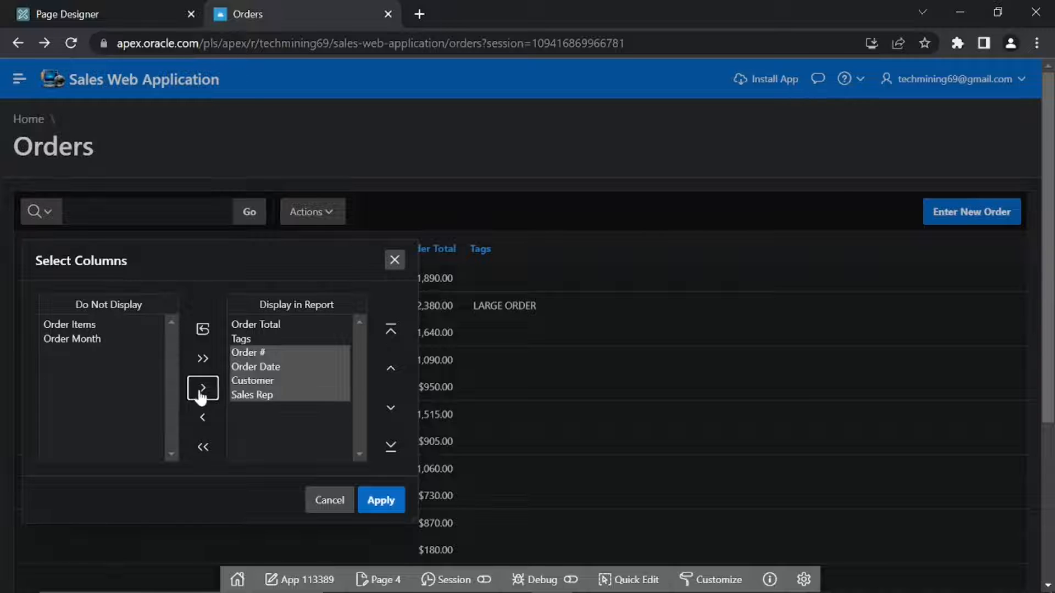
mouse_move(142, 363)
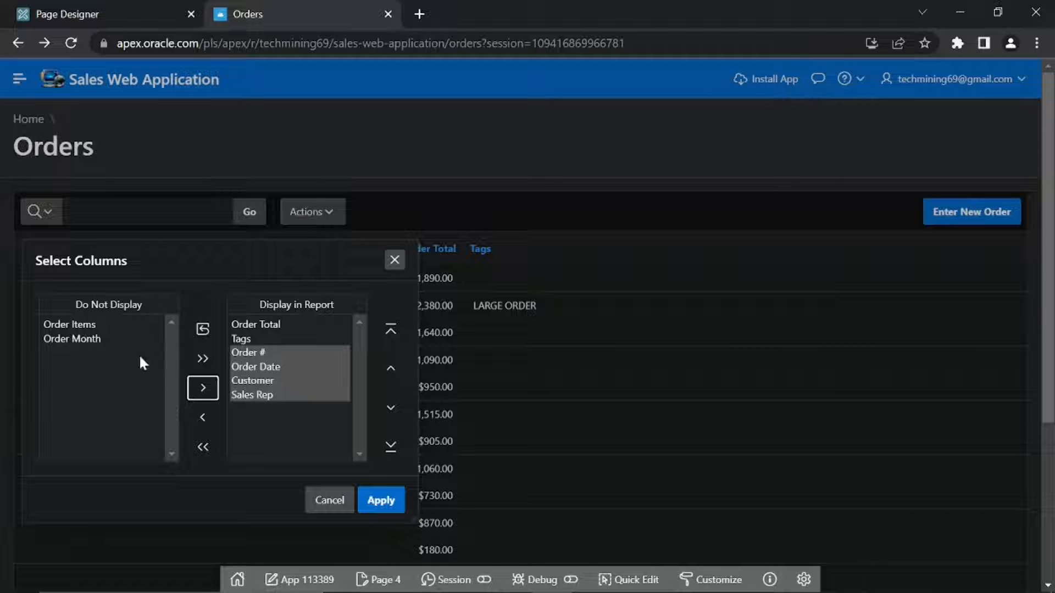
left_click(68, 324)
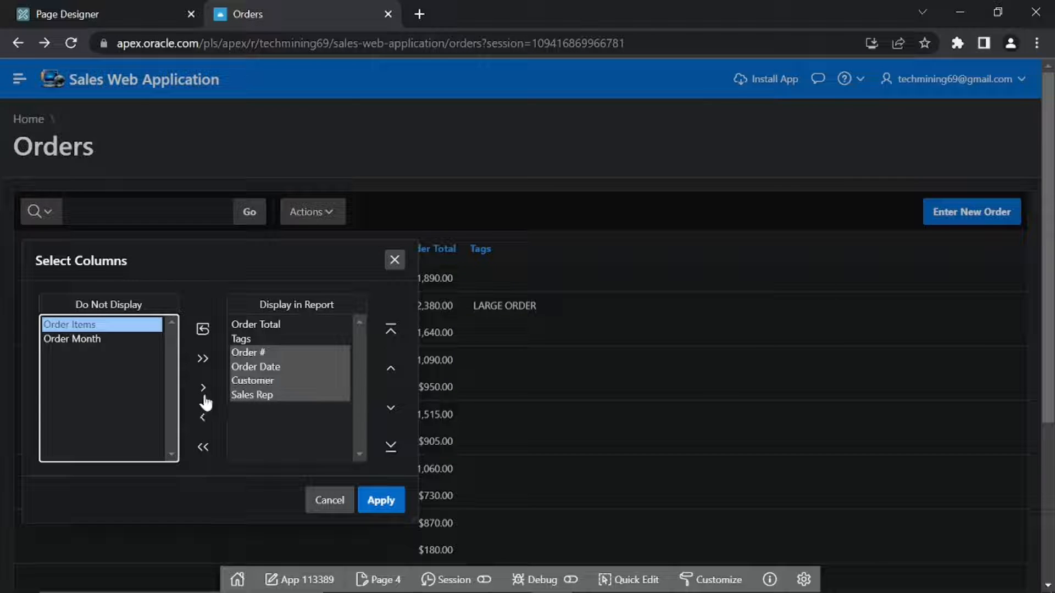
left_click(202, 387)
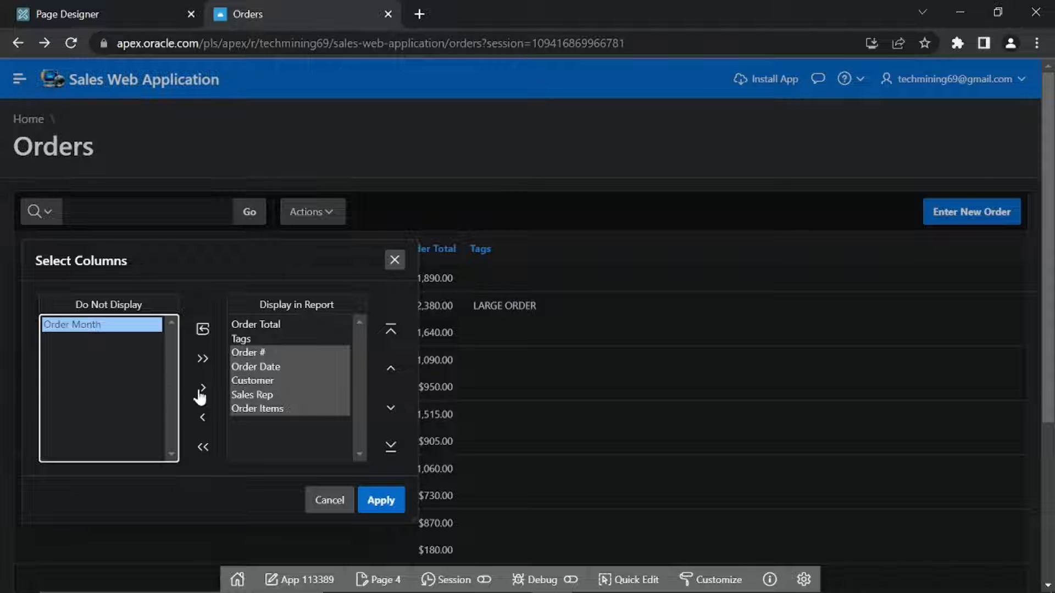
left_click(202, 388)
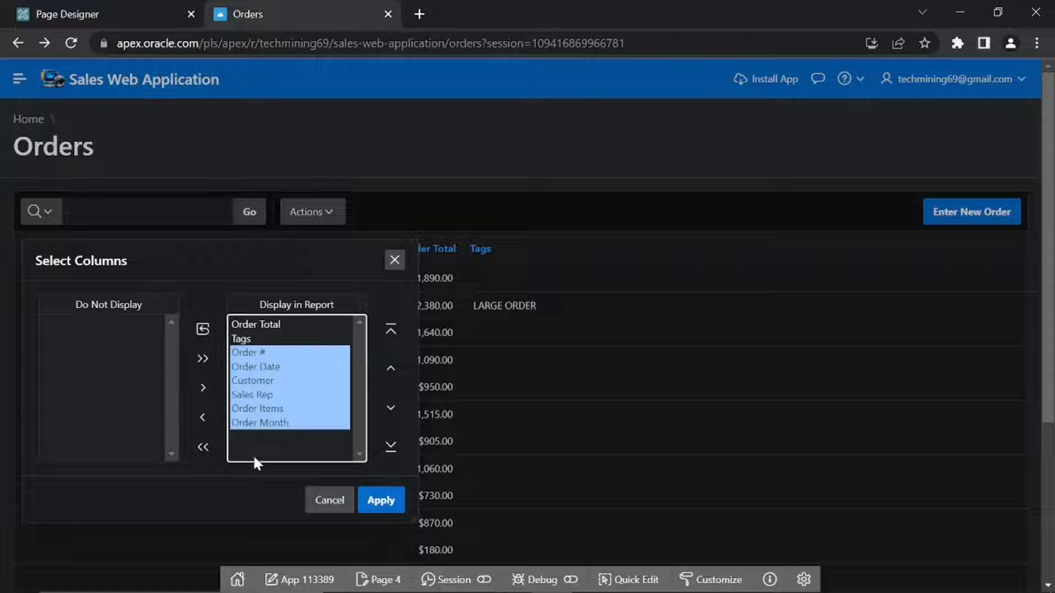
Step: Reorder the columns so Order Month is second and Tags comes last
left_click(256, 338)
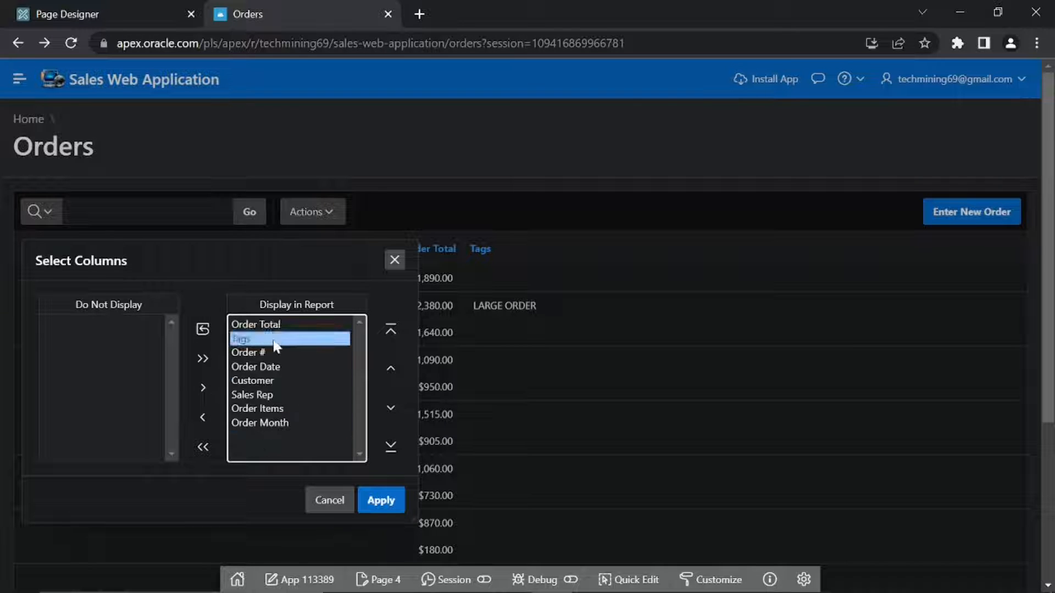
left_click(391, 447)
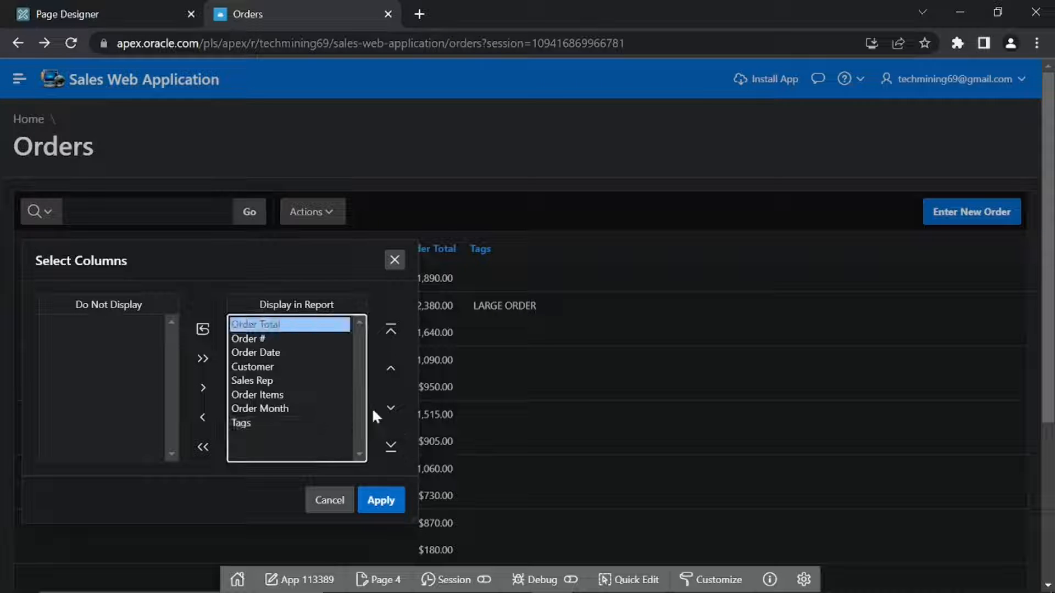
left_click(390, 408)
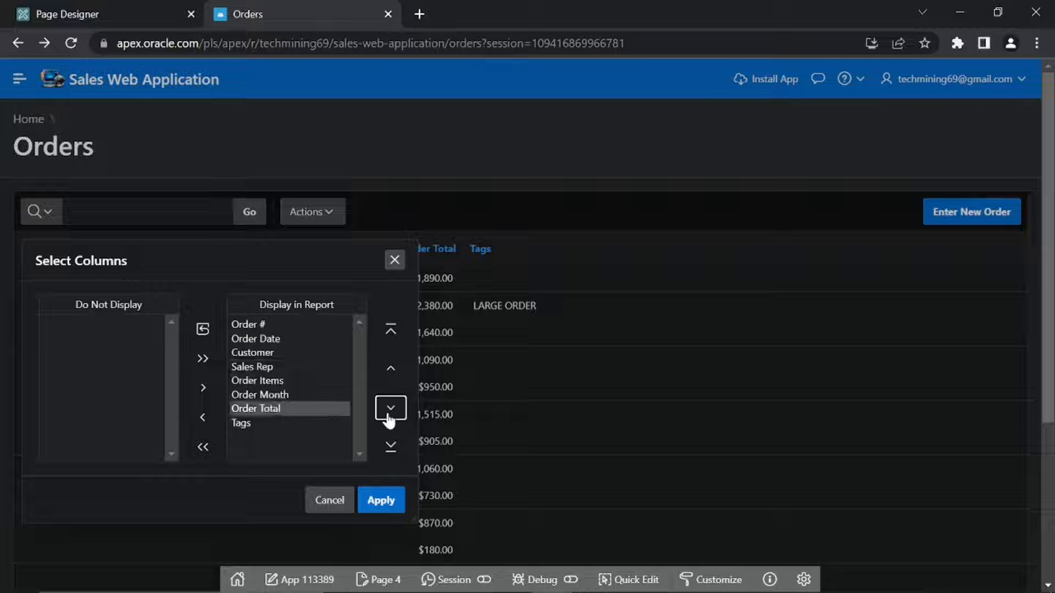
left_click(390, 369)
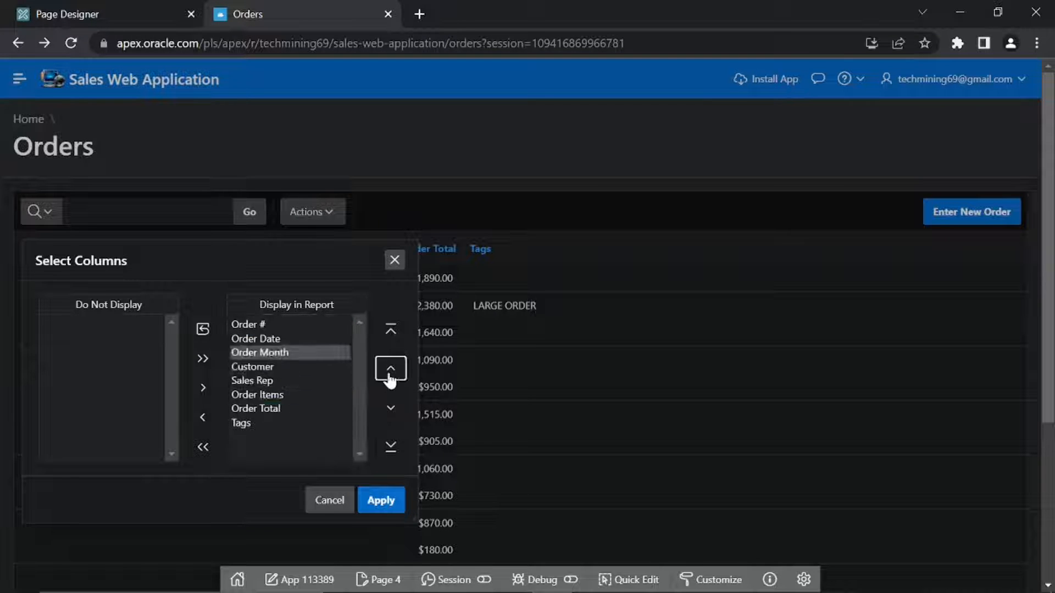
left_click(390, 371)
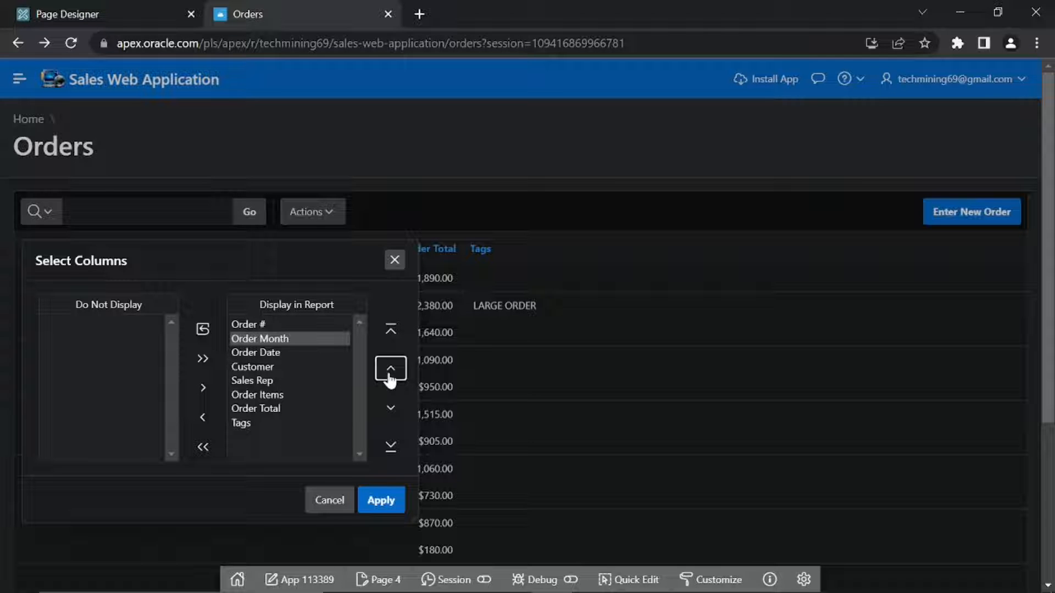
mouse_move(327, 272)
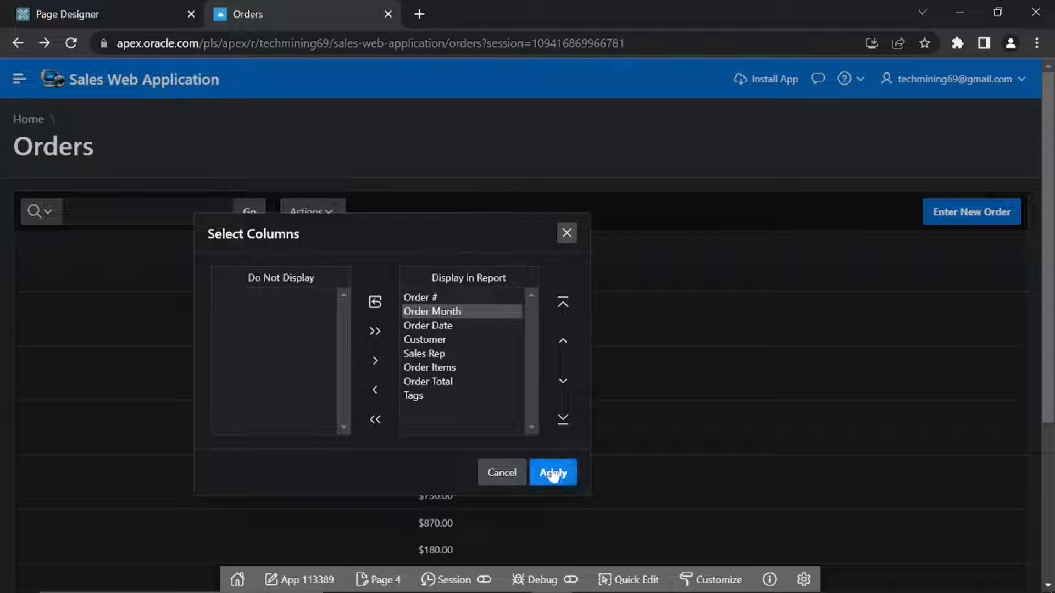
Step: Apply the new column selection so all eight columns show in order
left_click(553, 472)
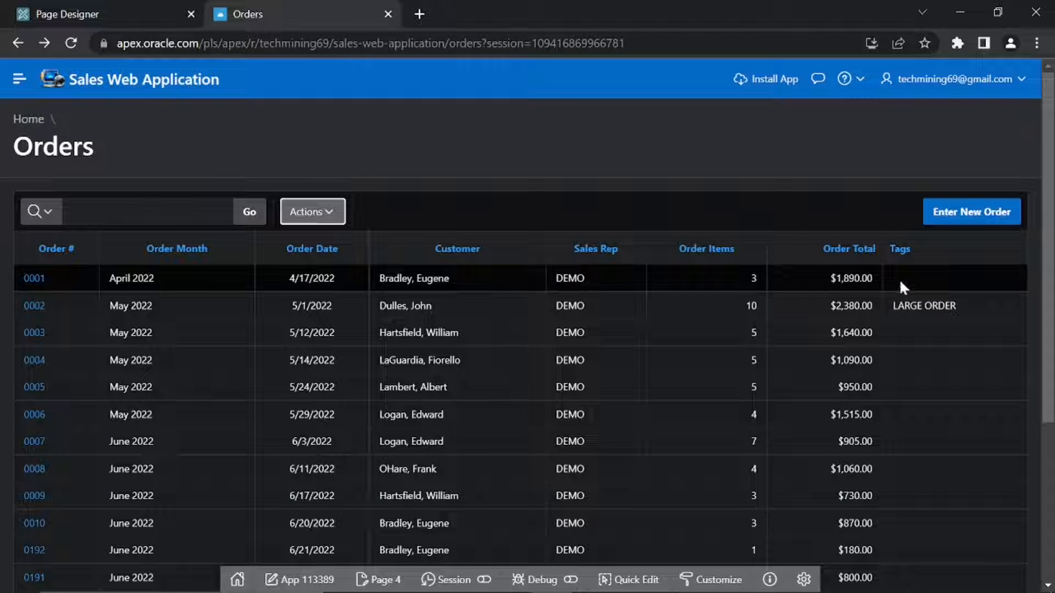
mouse_move(533, 209)
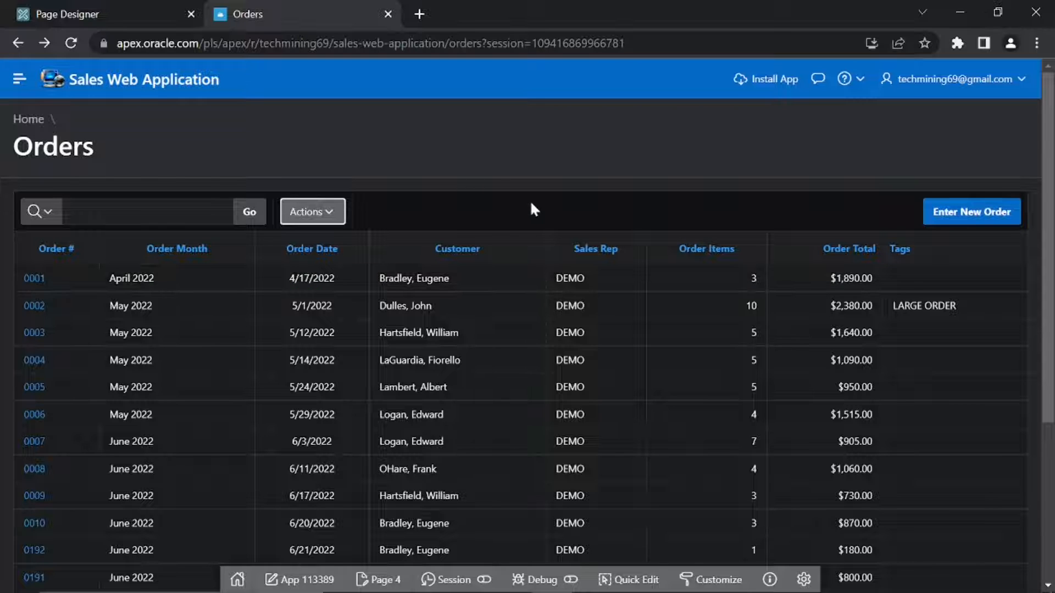
left_click(312, 211)
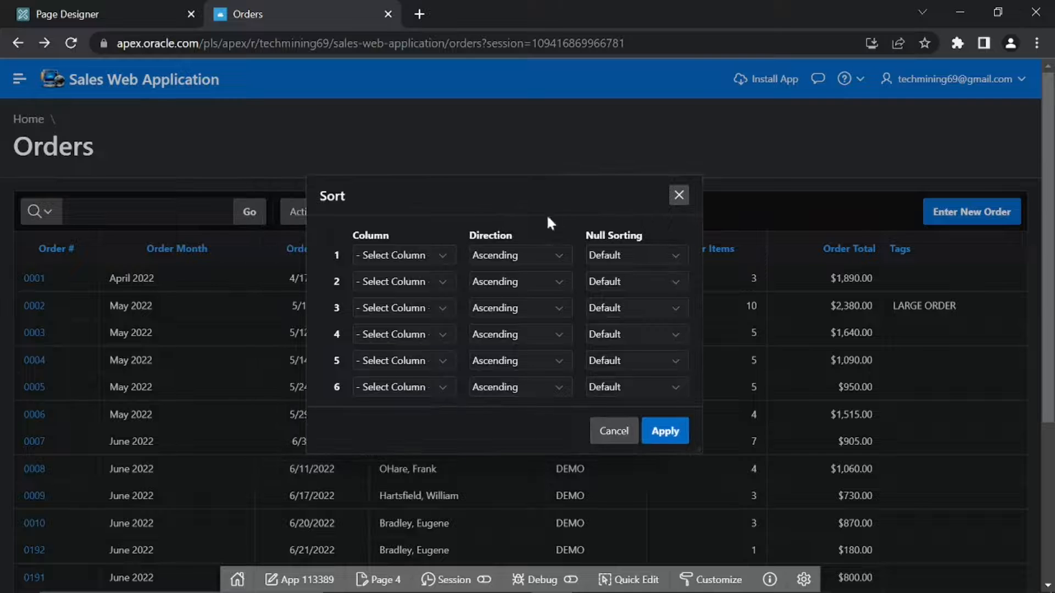
Step: Set the sort to Order # descending and apply it
left_click(403, 255)
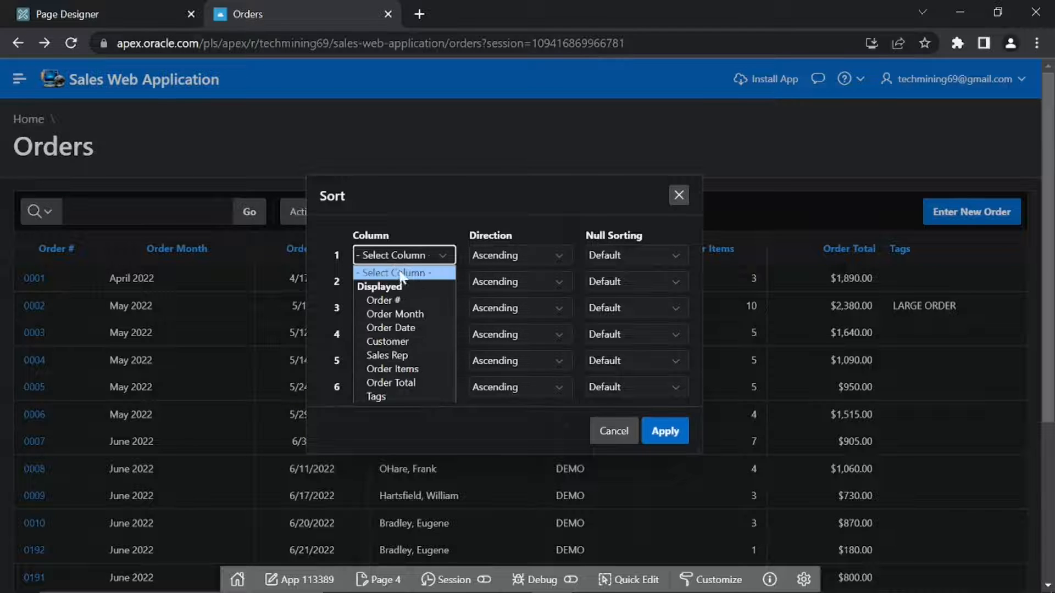
left_click(383, 300)
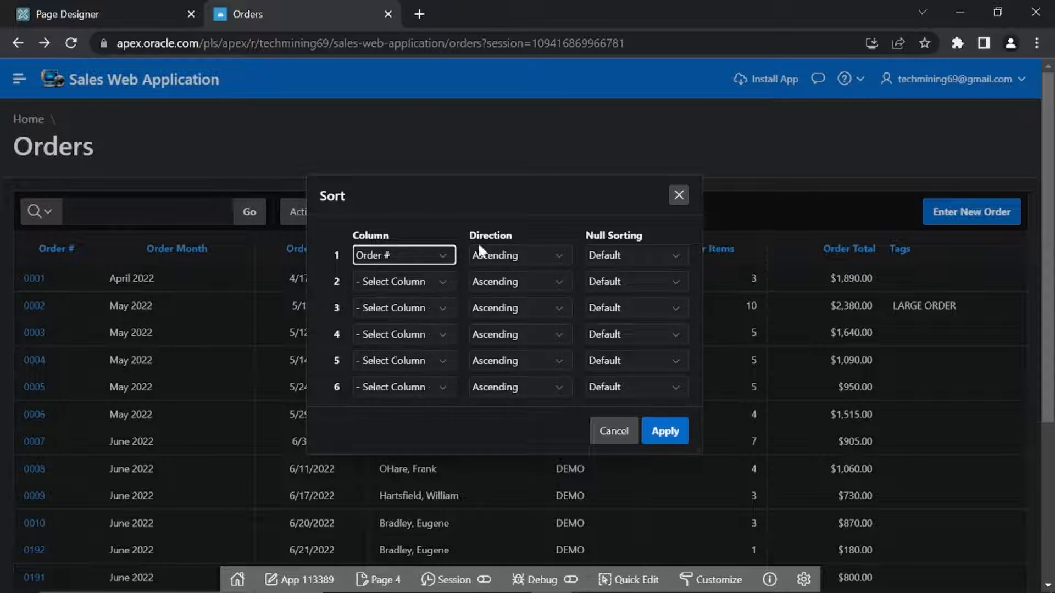
left_click(521, 256)
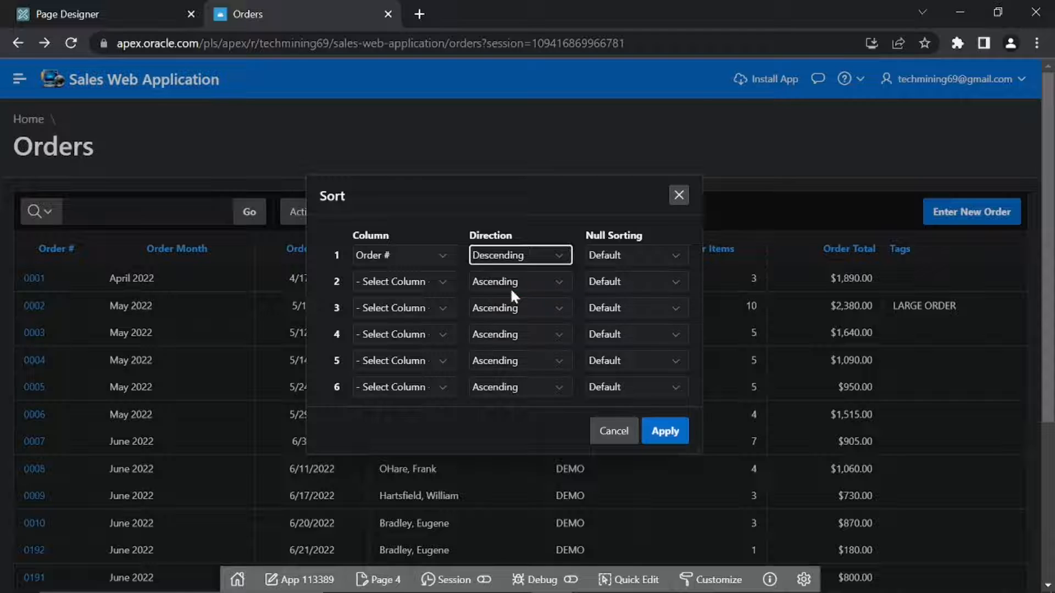
mouse_move(526, 284)
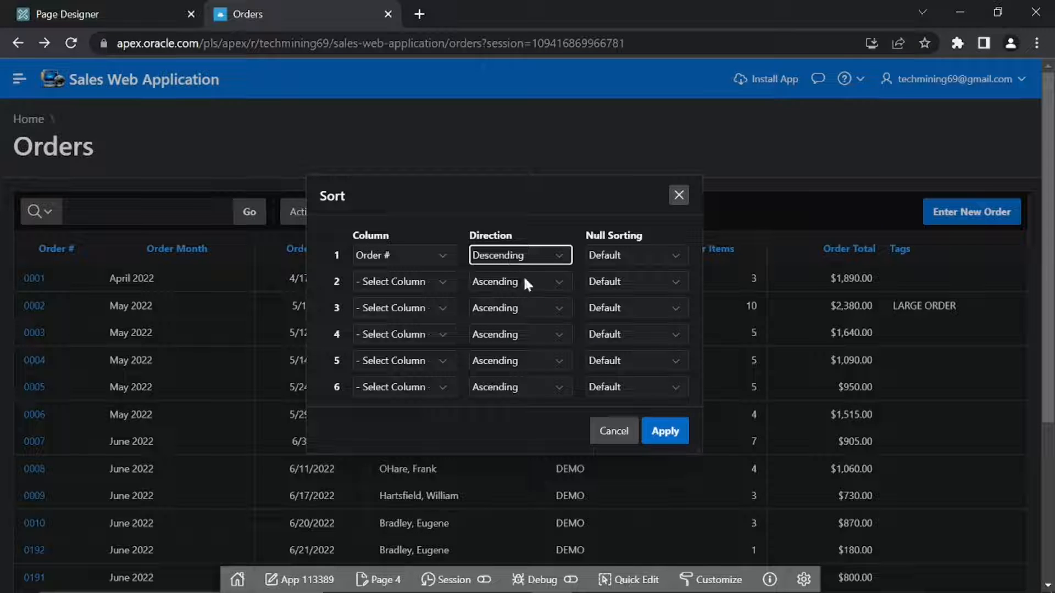
mouse_move(567, 318)
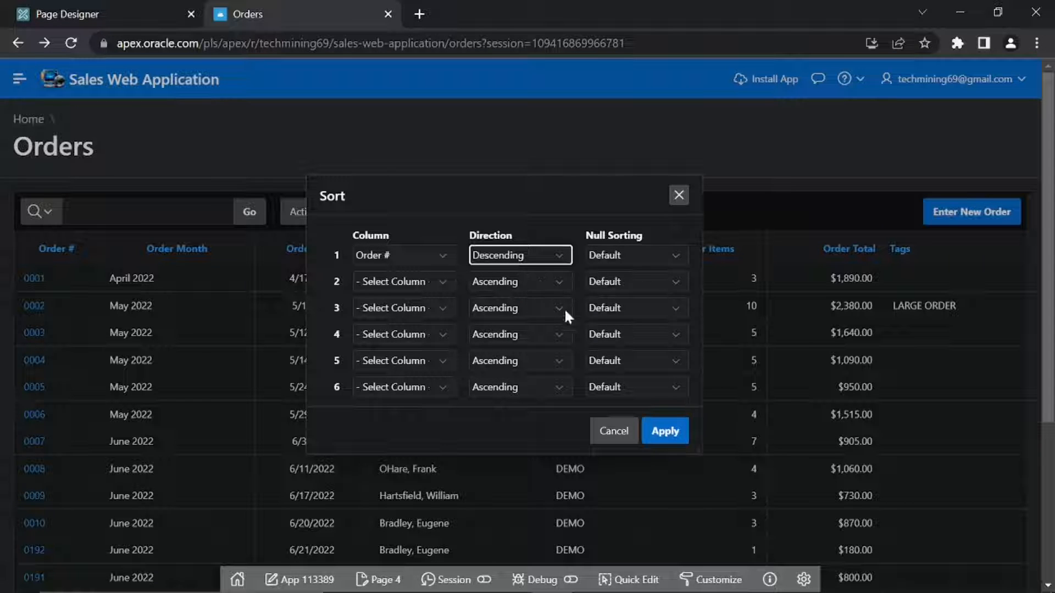
left_click(665, 431)
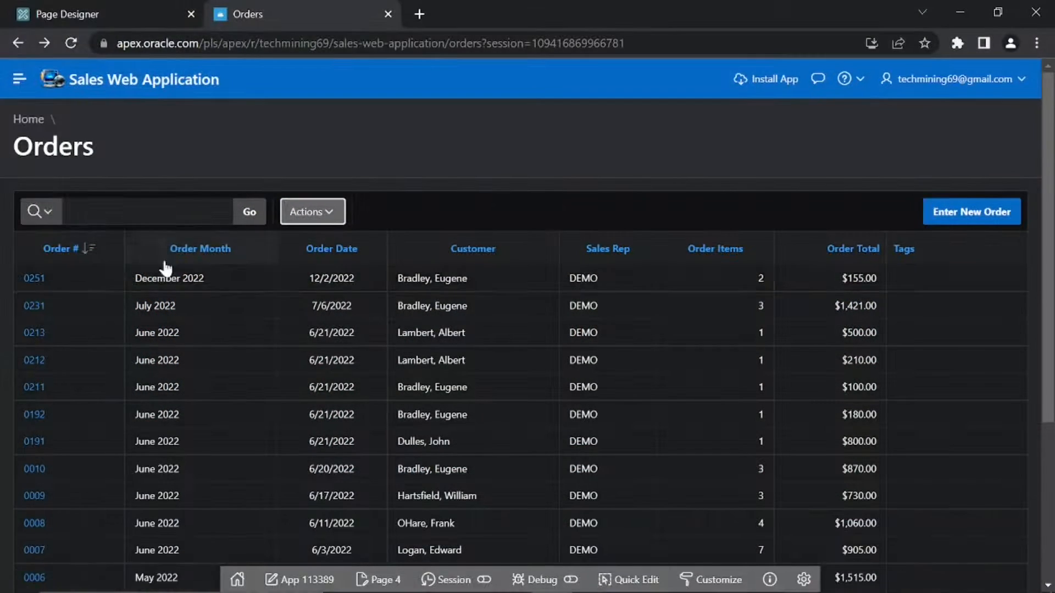
Step: Review the Save Report 'As Default Report Settings' option, then close the dialog
left_click(312, 212)
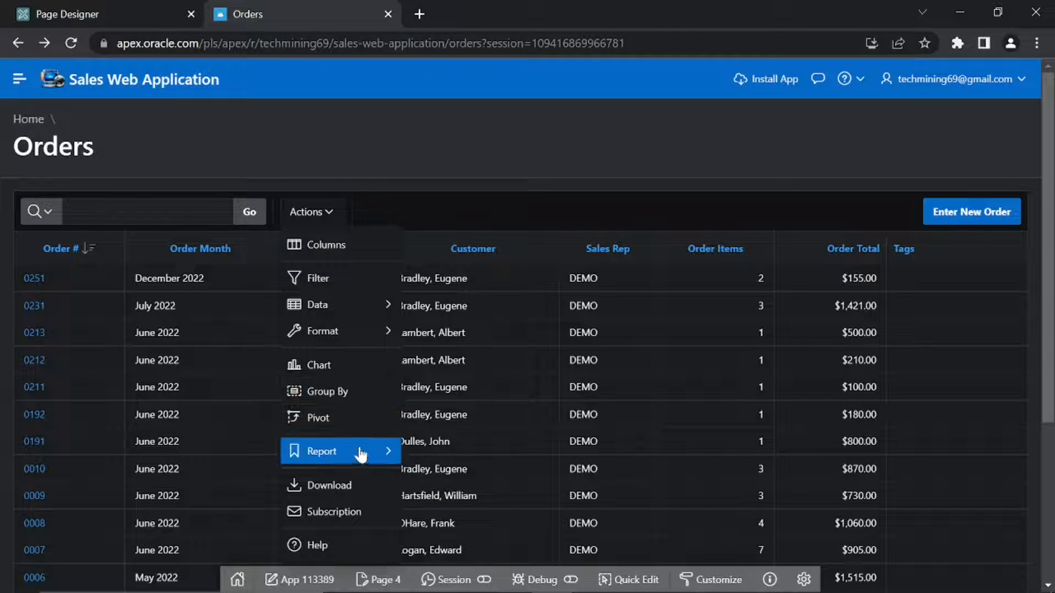
left_click(323, 451)
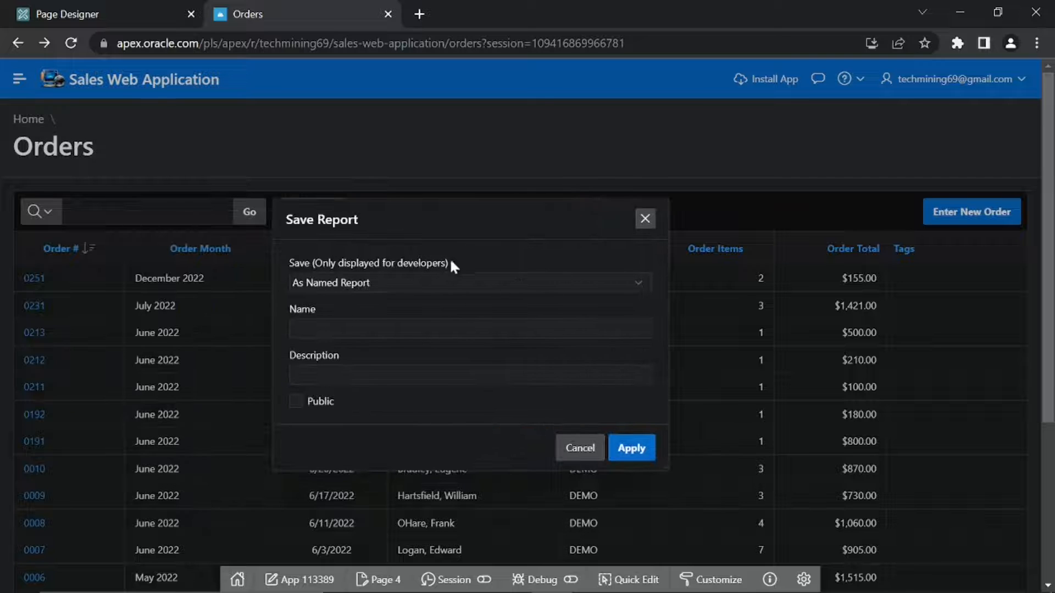
left_click(470, 283)
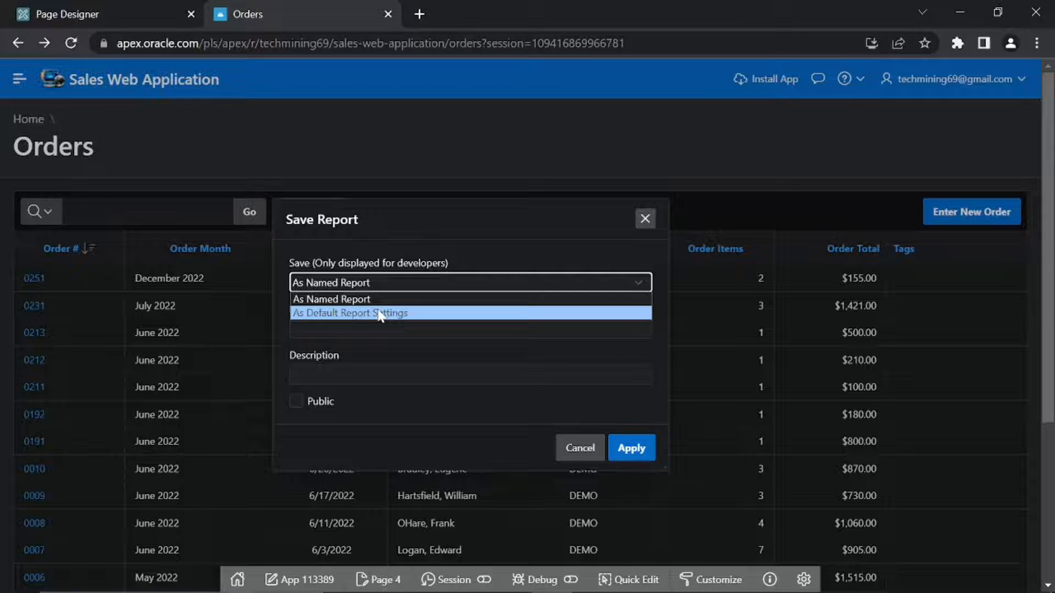
left_click(350, 313)
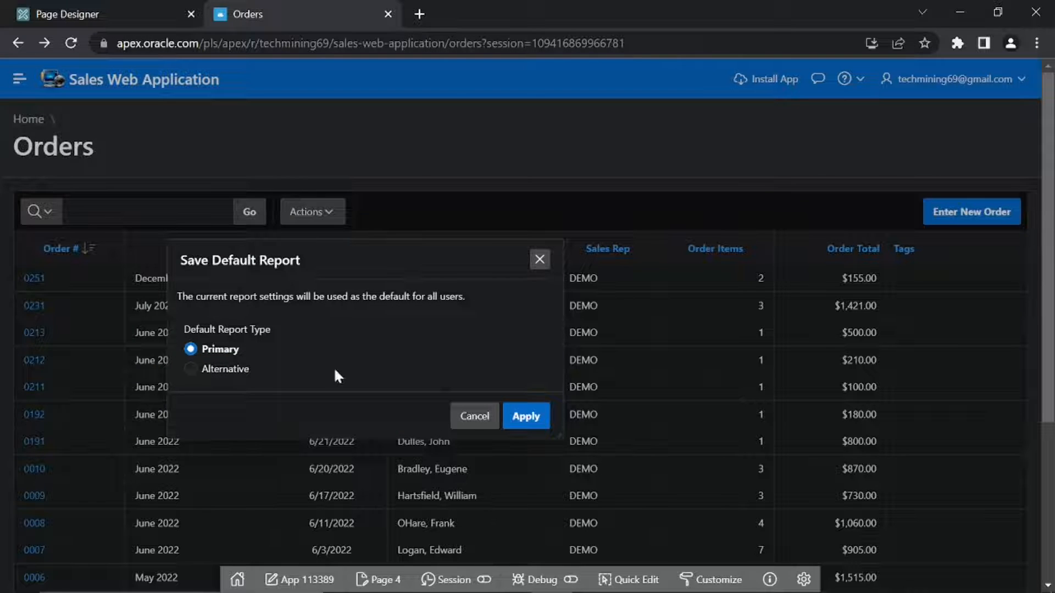
left_click(525, 416)
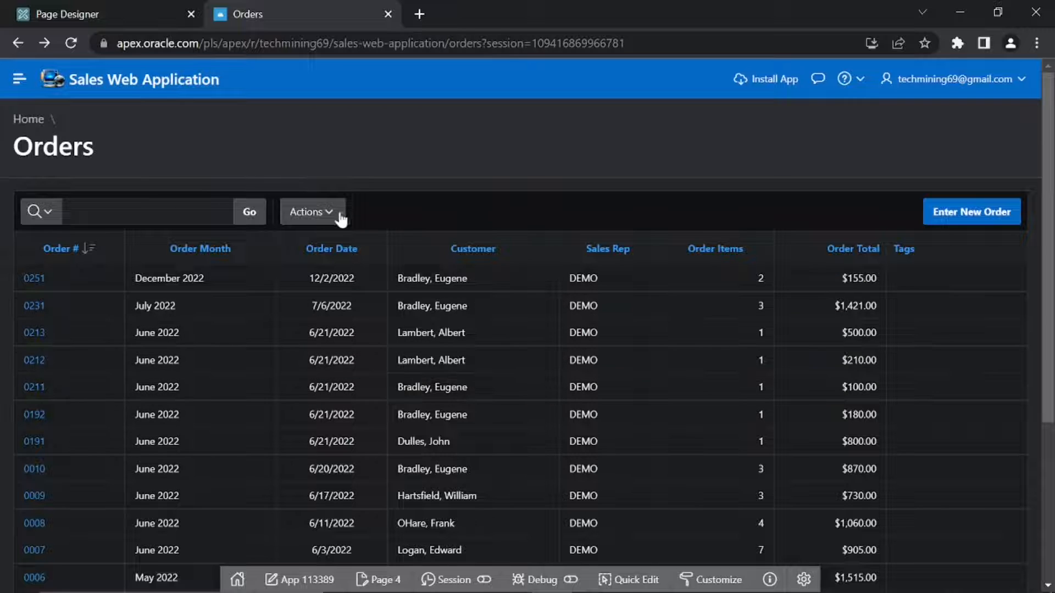
Step: Save the report as an Alternative default report named 'Monthly Review'
left_click(311, 212)
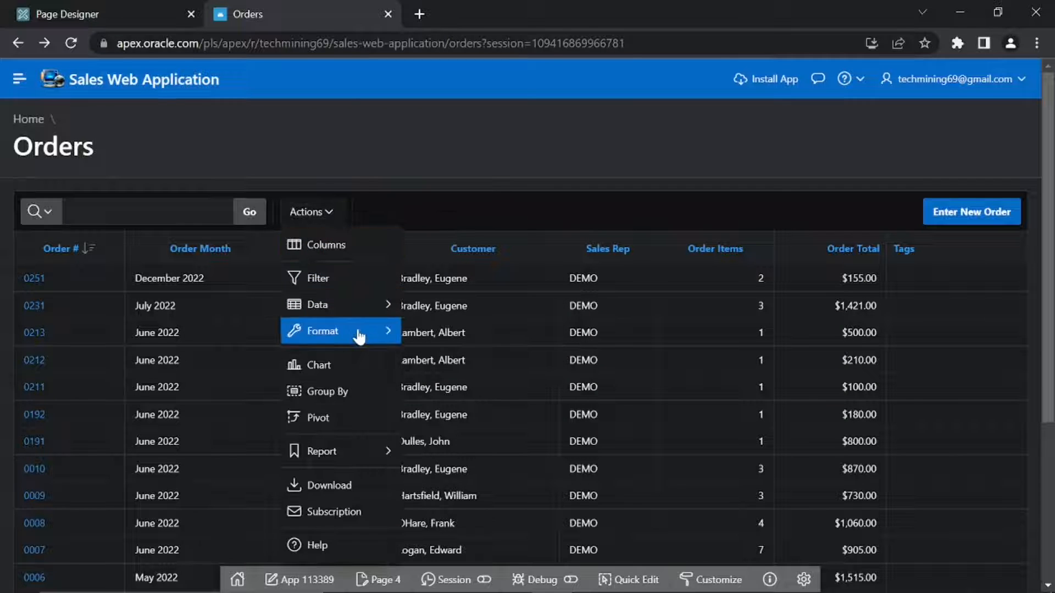
mouse_move(323, 451)
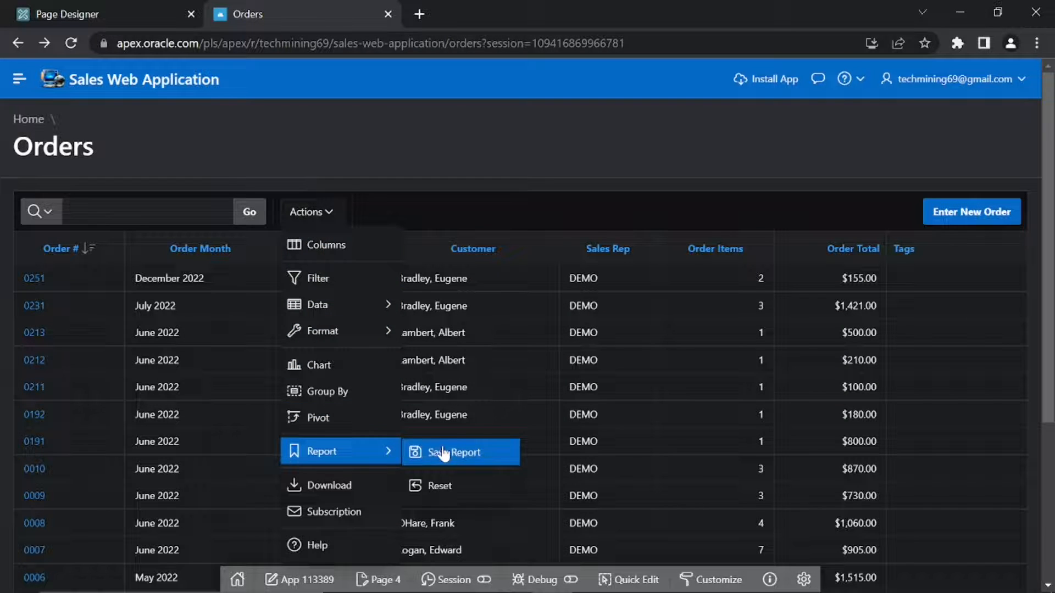
left_click(450, 452)
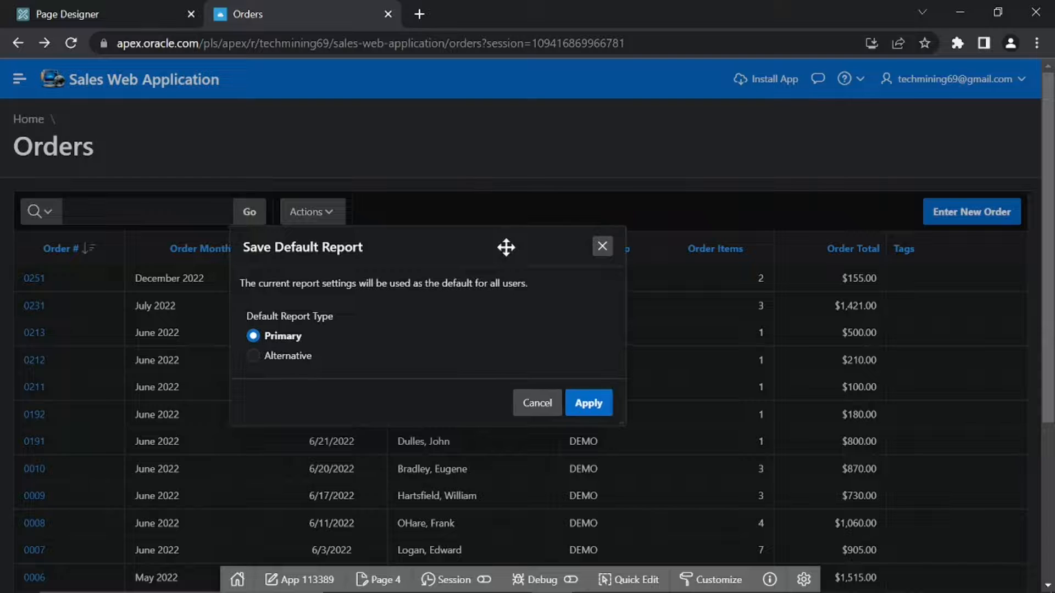
left_click(252, 356)
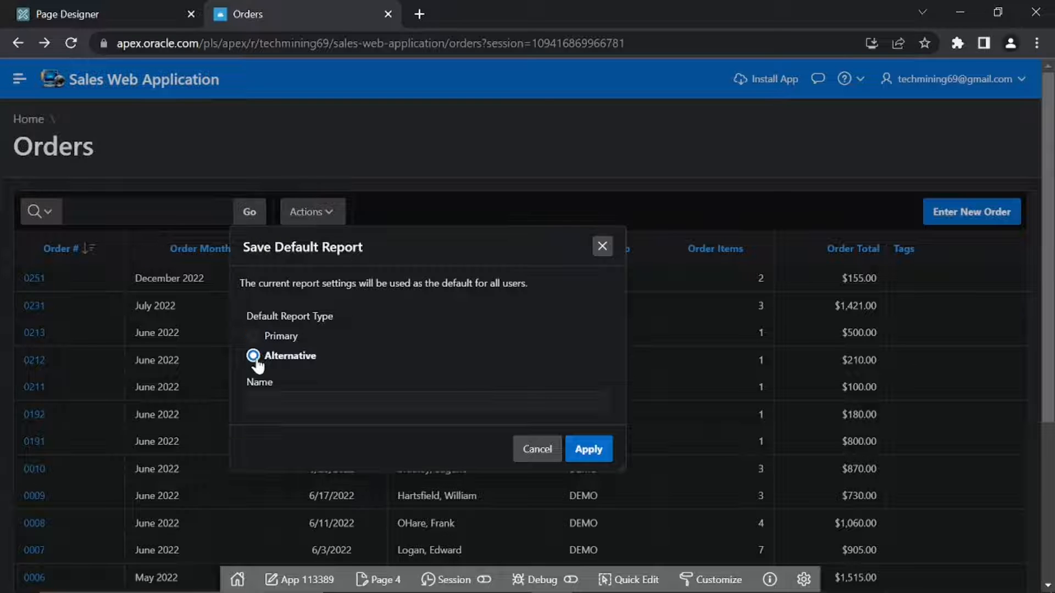
left_click(427, 401)
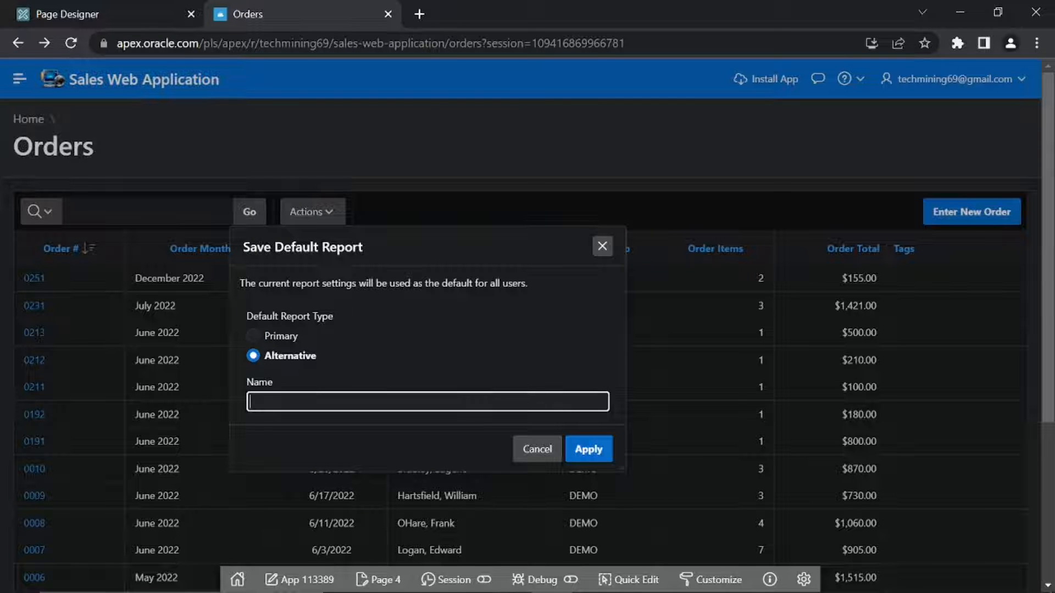
type("Monthly Review")
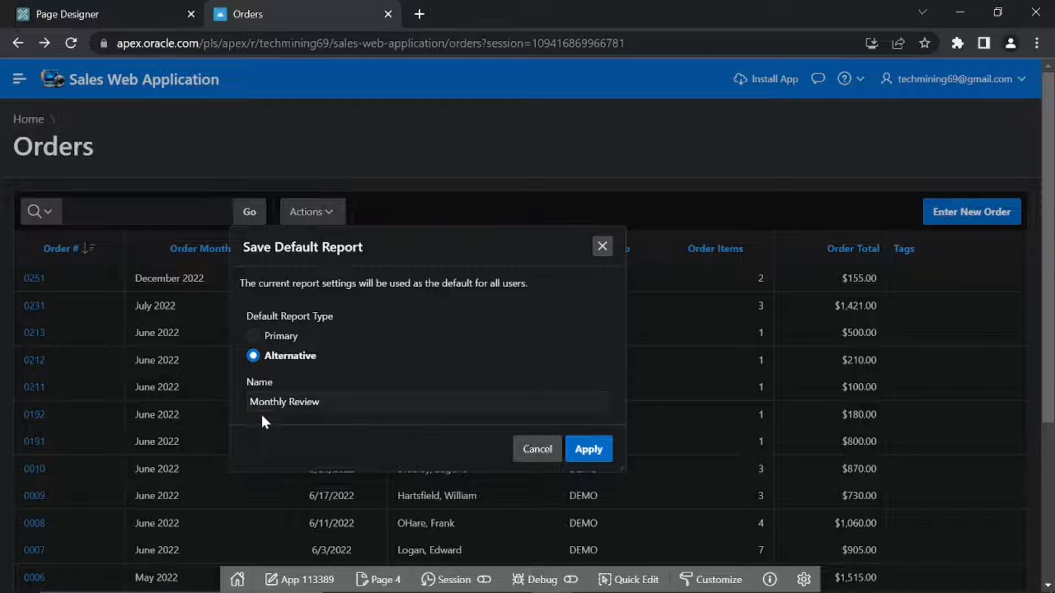
mouse_move(356, 429)
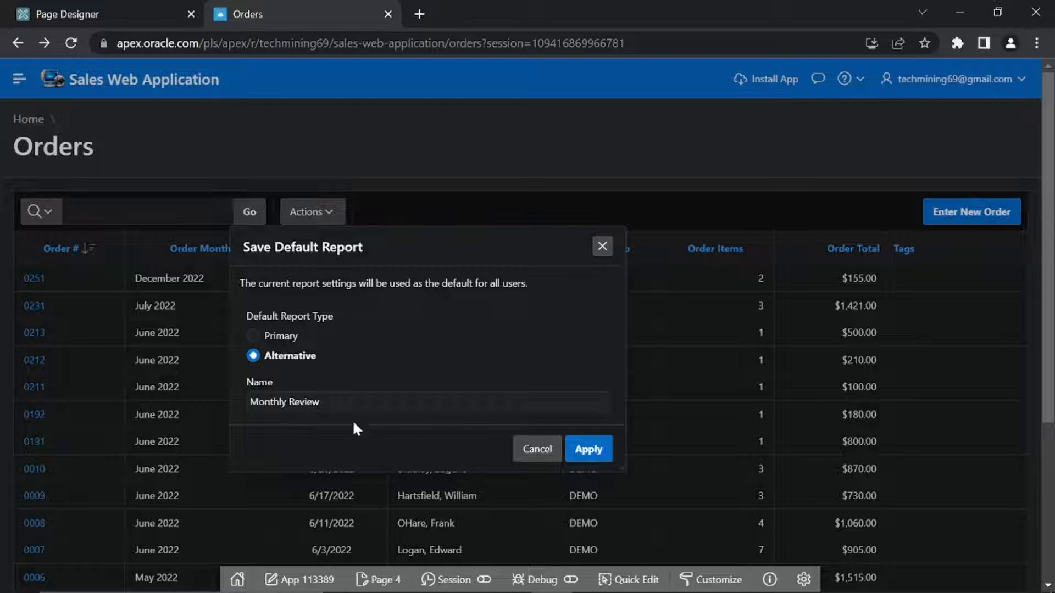
left_click(589, 449)
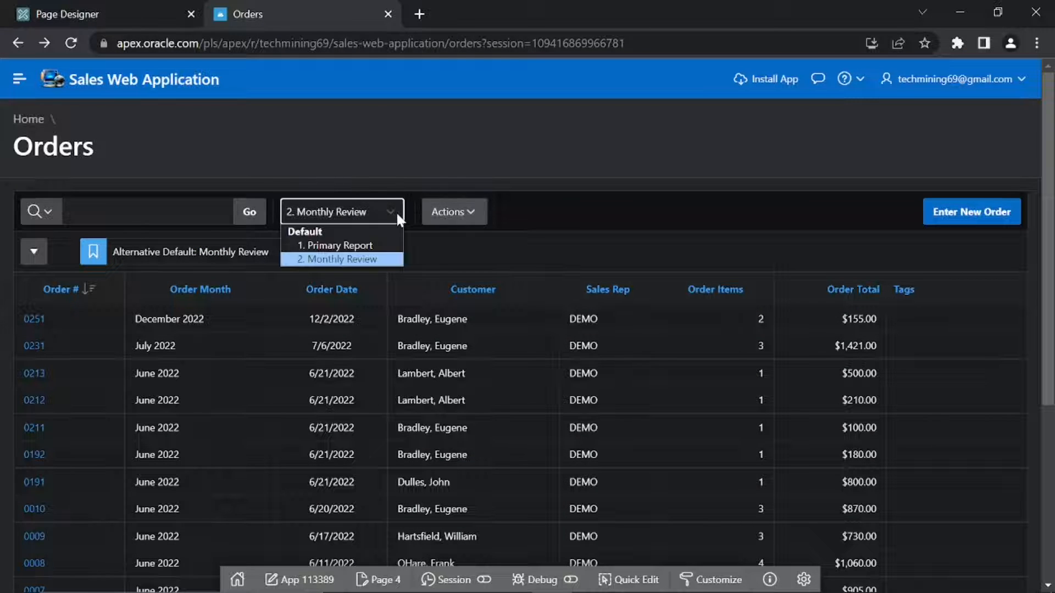
mouse_move(340, 267)
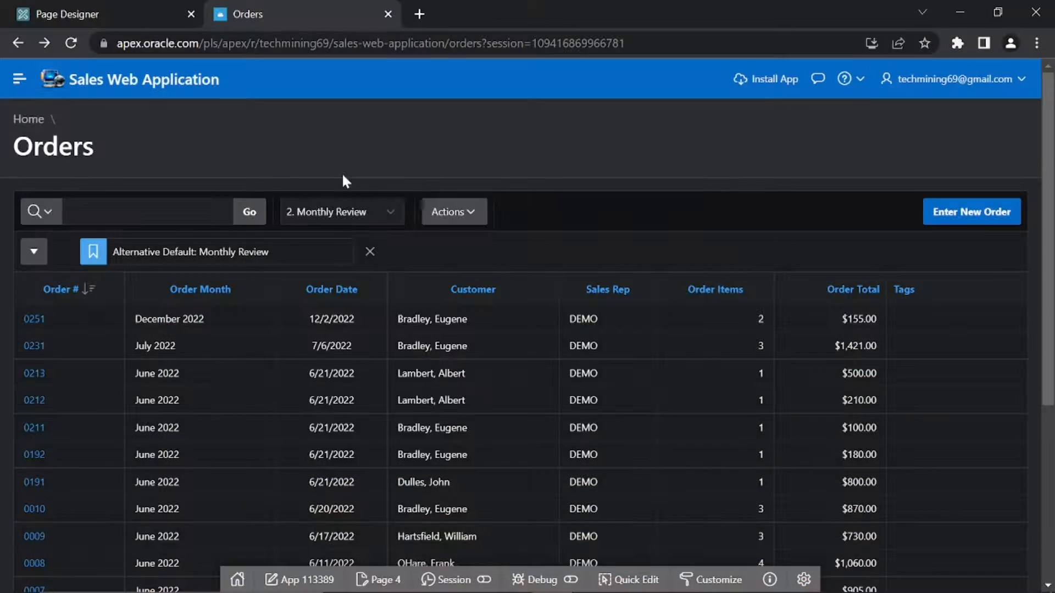
Step: Add a control break with Order Month as Column 1 and apply it
left_click(452, 212)
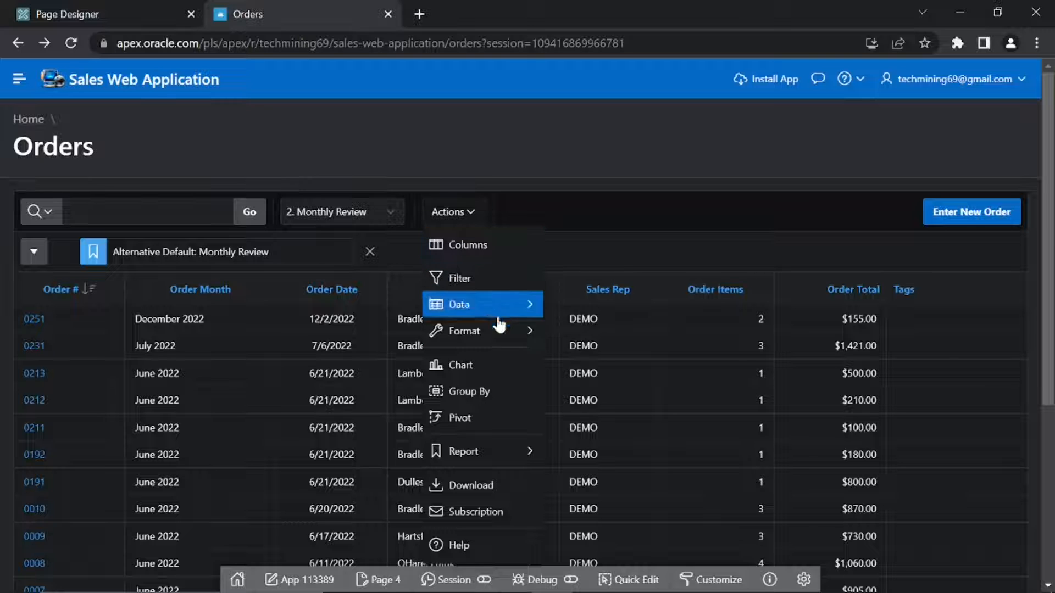
left_click(458, 305)
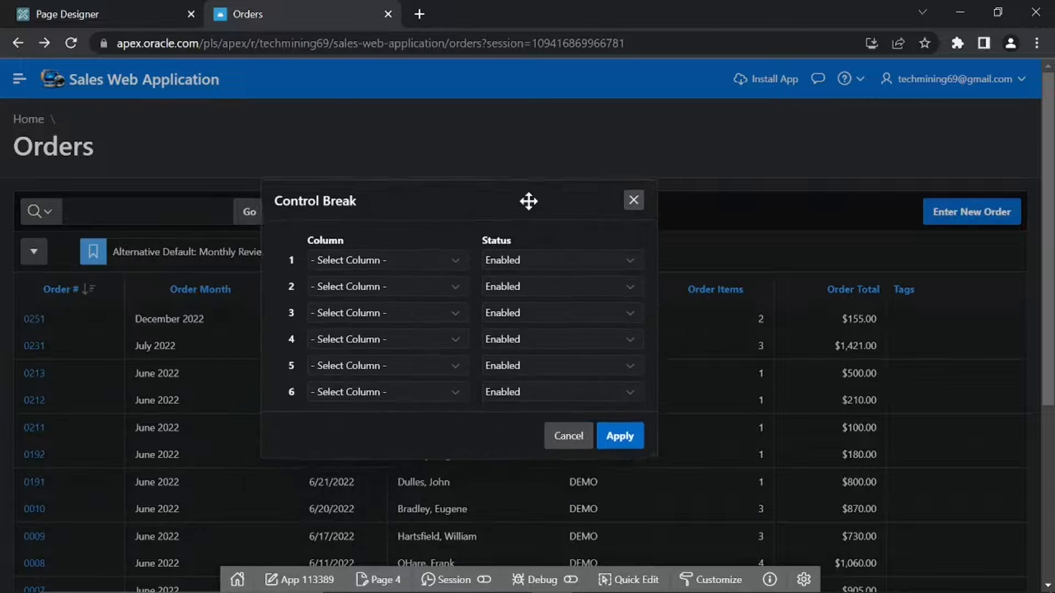
left_click(387, 260)
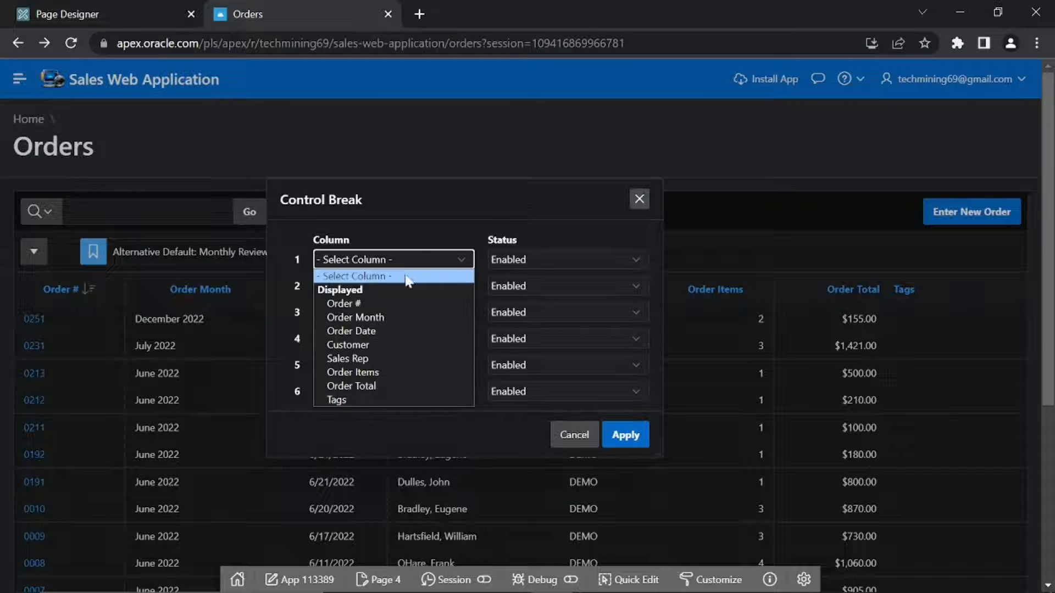
left_click(354, 318)
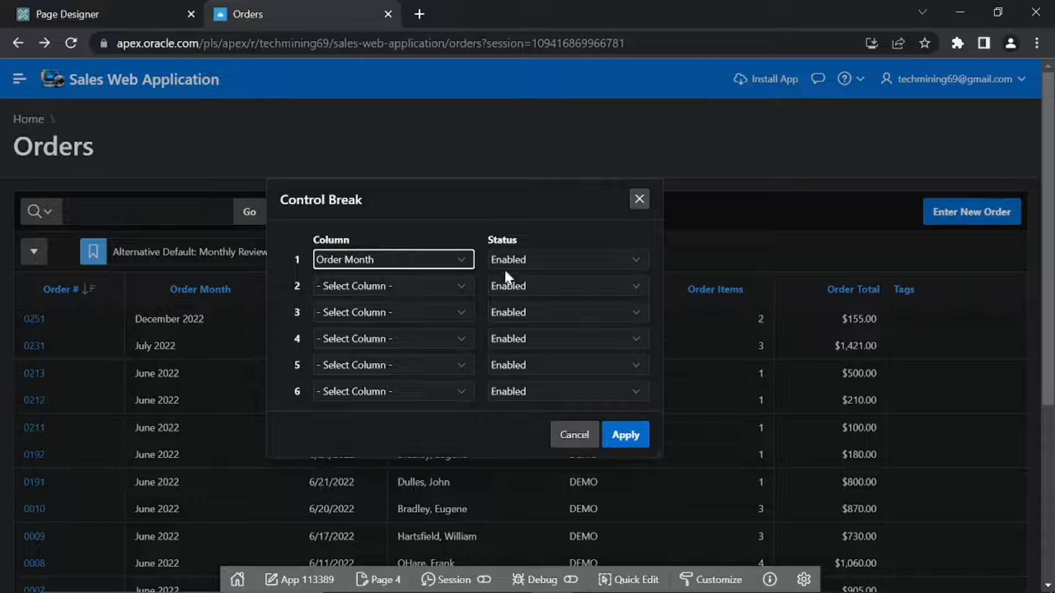
mouse_move(520, 272)
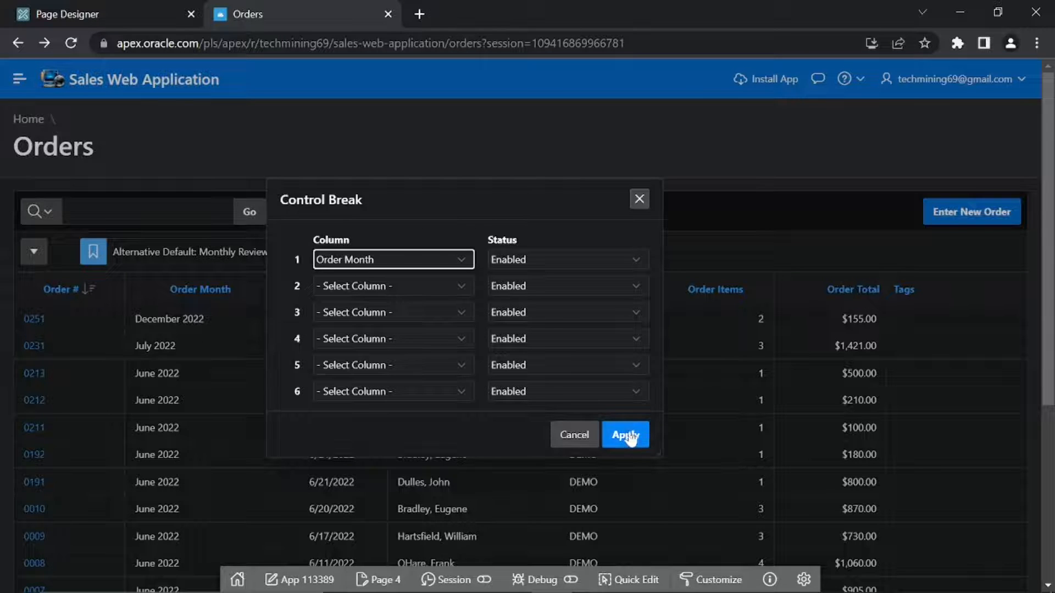
left_click(625, 434)
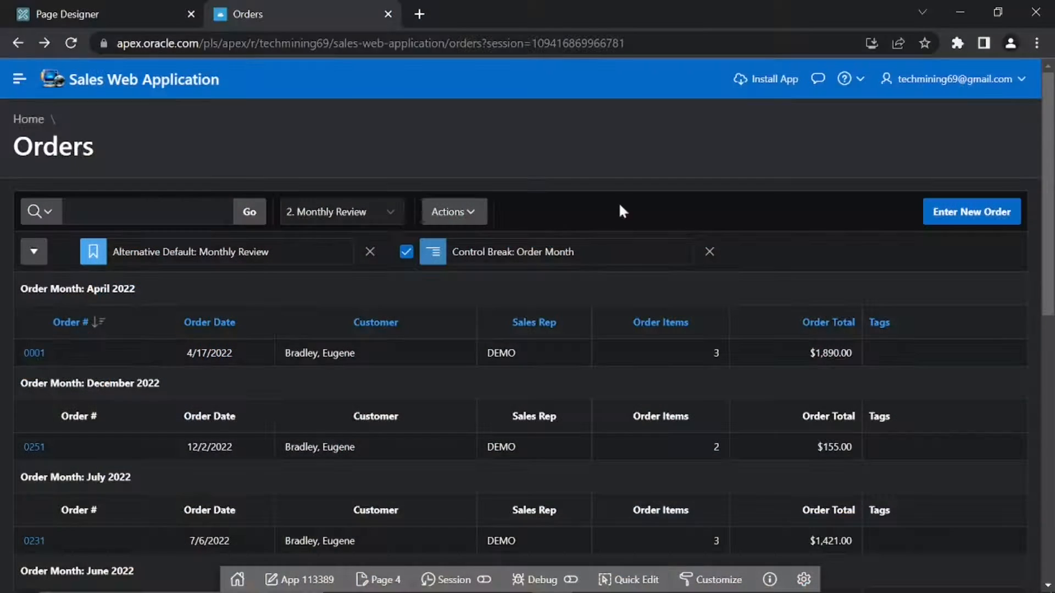
Step: Create a cell highlight 'Display Orders > $1000' with light green background and red text
left_click(453, 212)
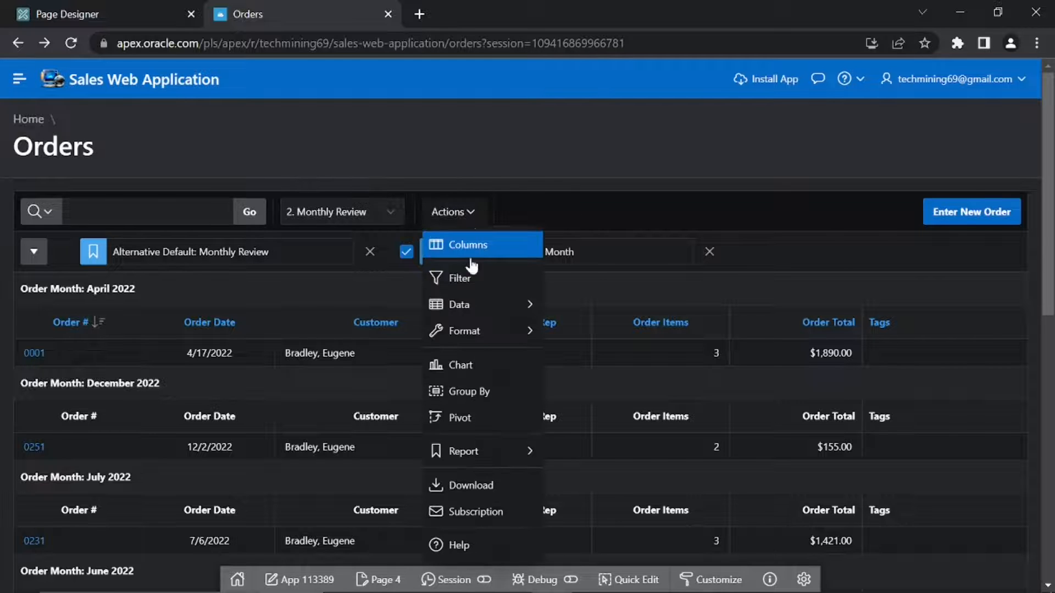
left_click(467, 244)
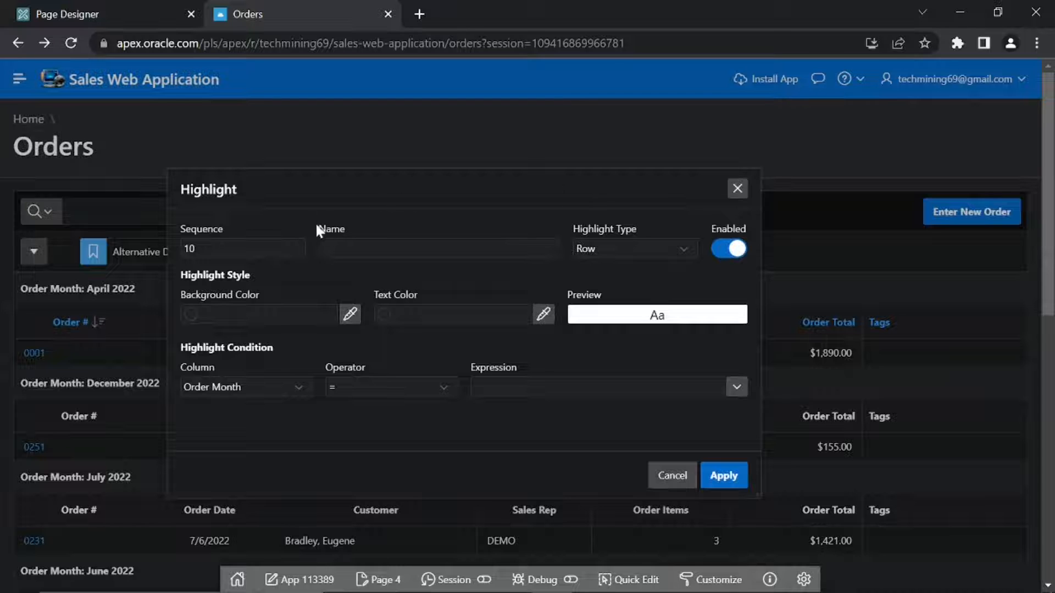
left_click(438, 248)
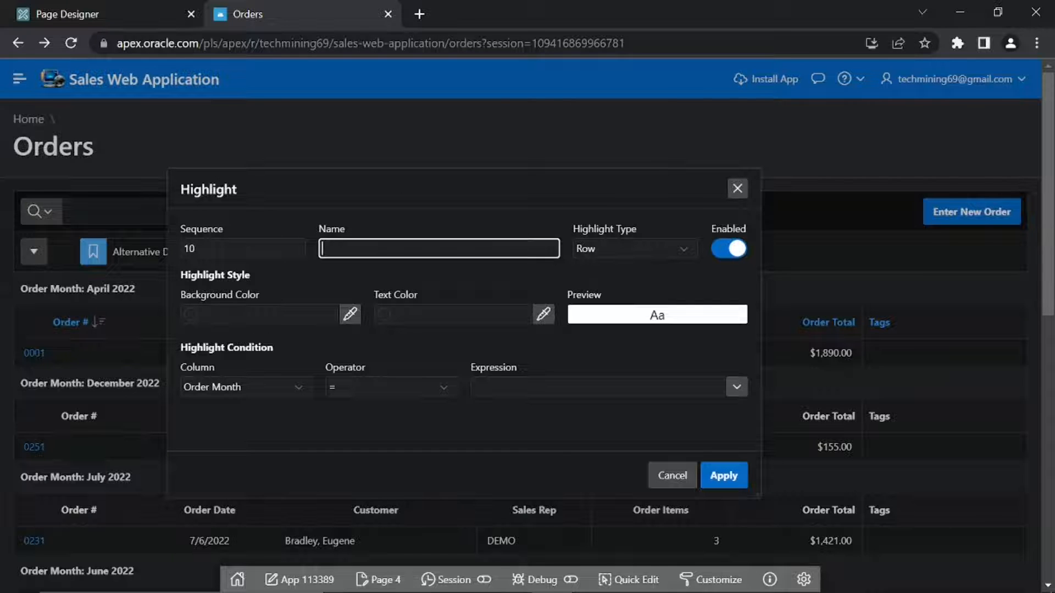
type("Display Orders > $1000")
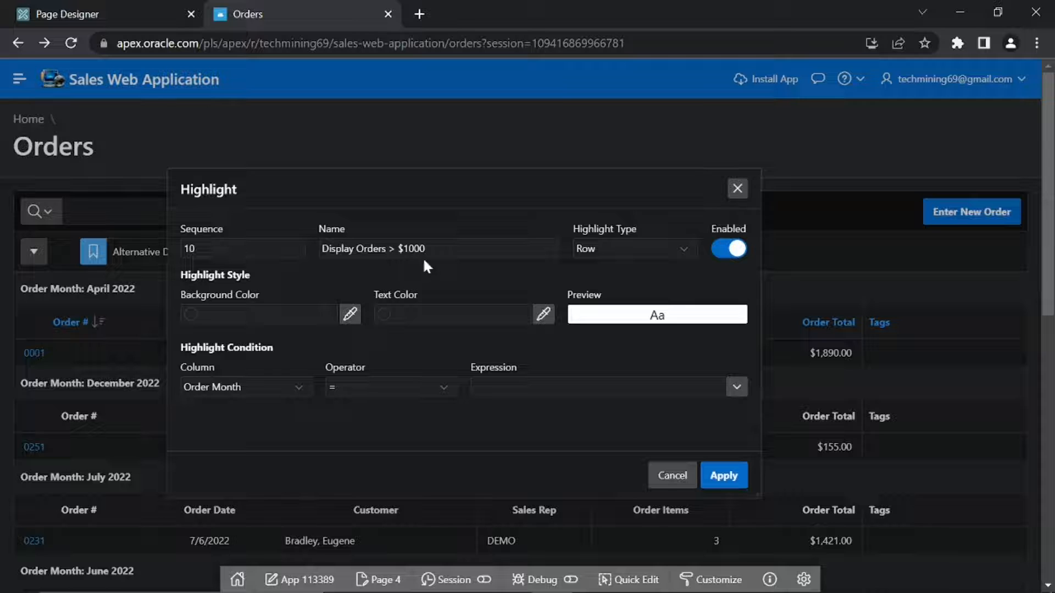
mouse_move(439, 269)
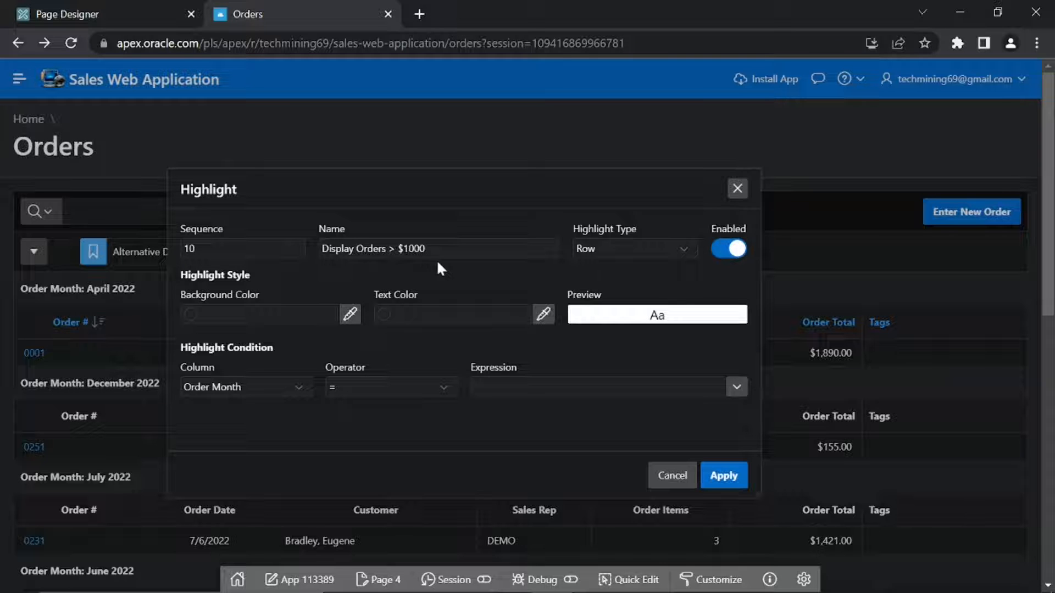
left_click(634, 248)
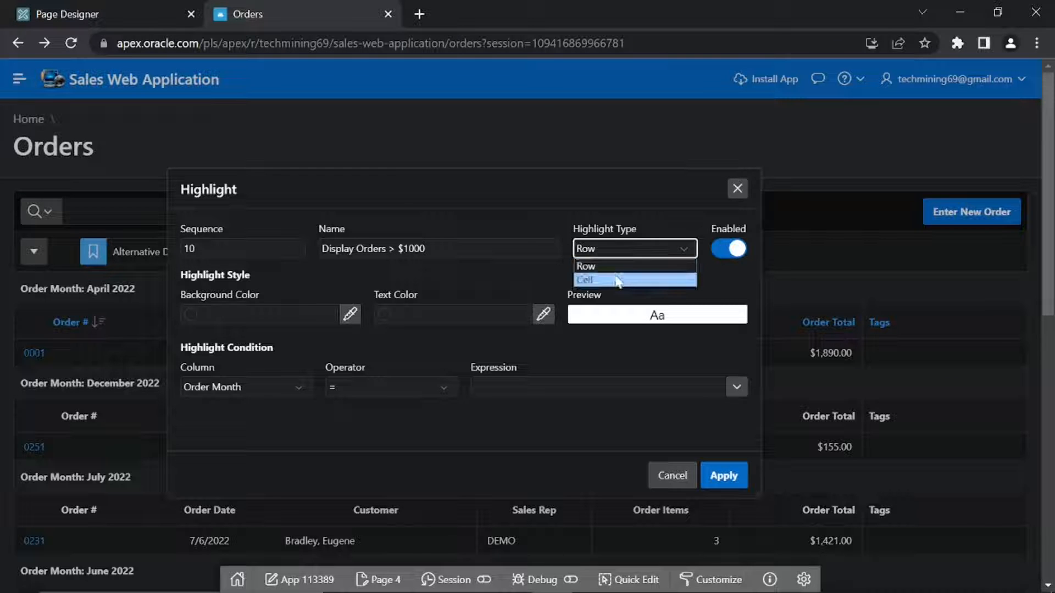
left_click(602, 280)
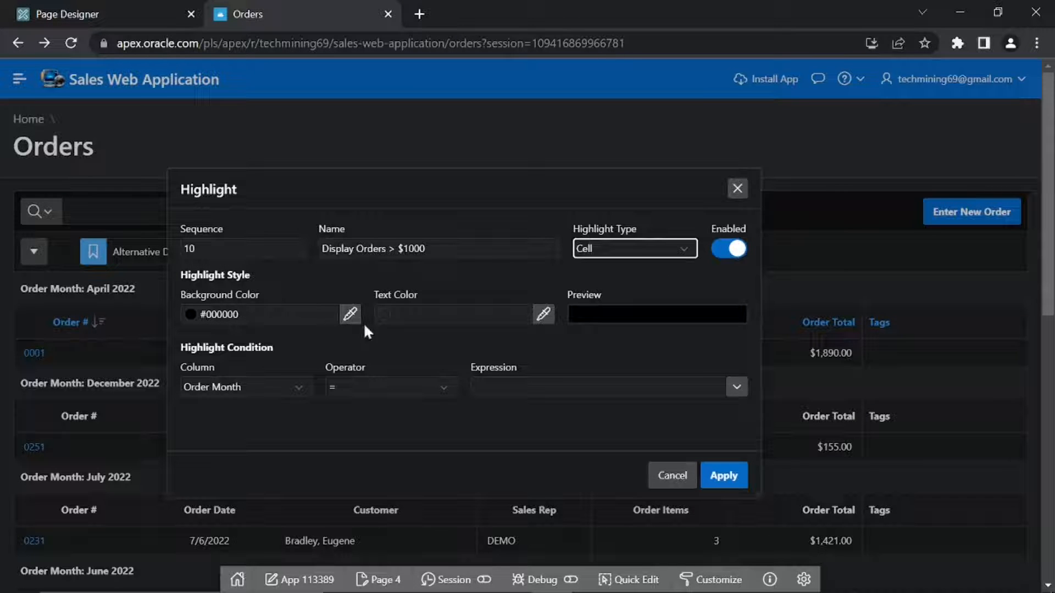
left_click(350, 315)
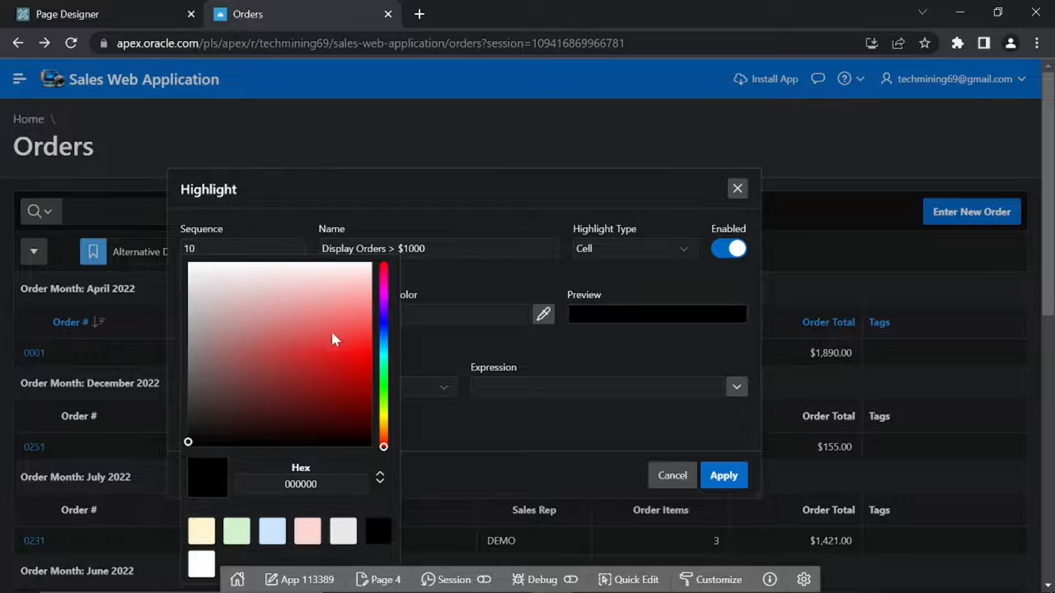
left_click(238, 532)
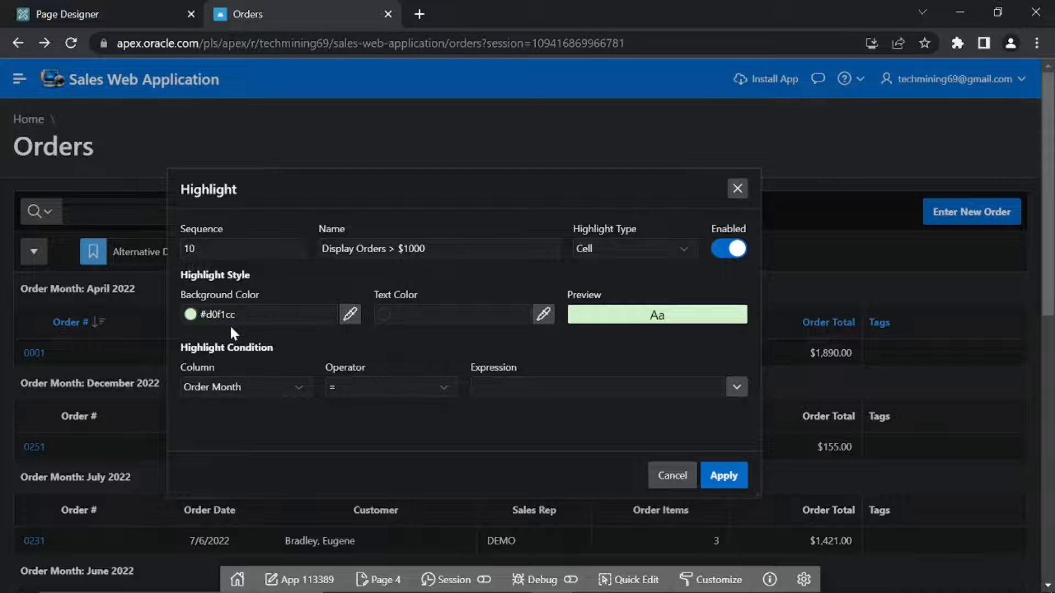
mouse_move(543, 328)
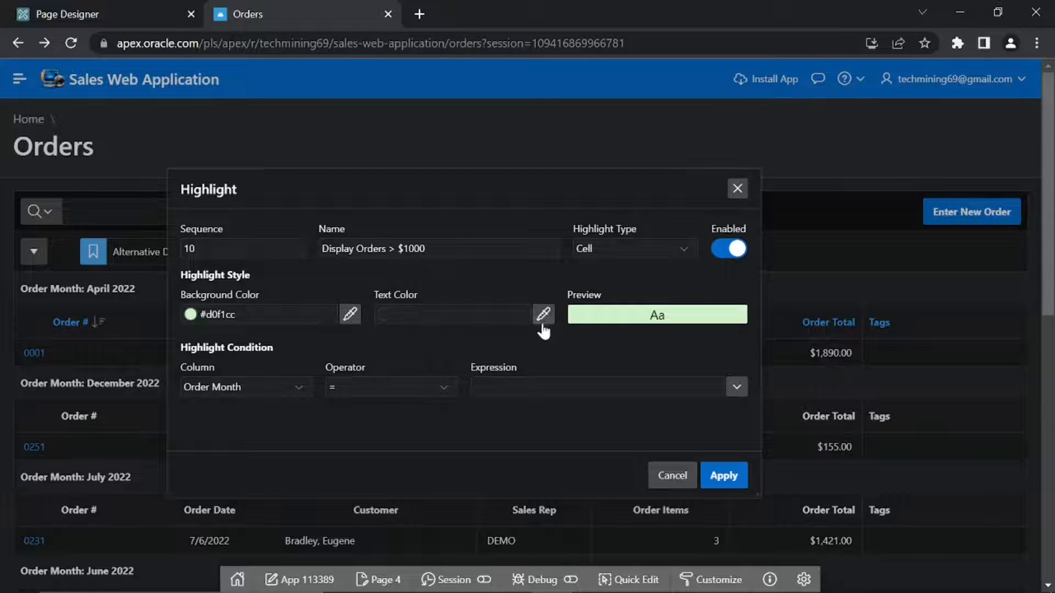
left_click(543, 314)
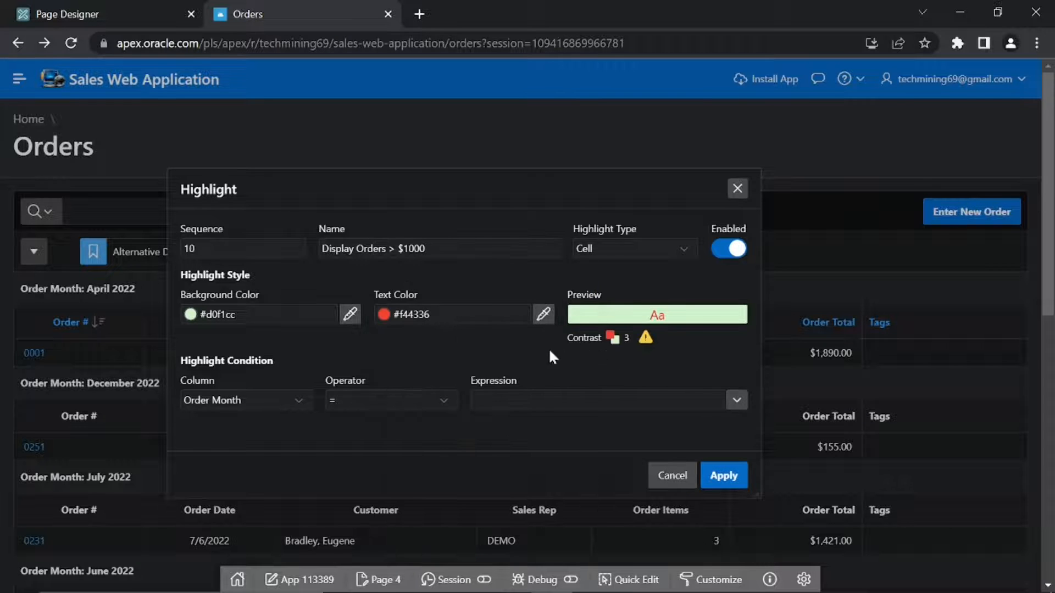
mouse_move(564, 352)
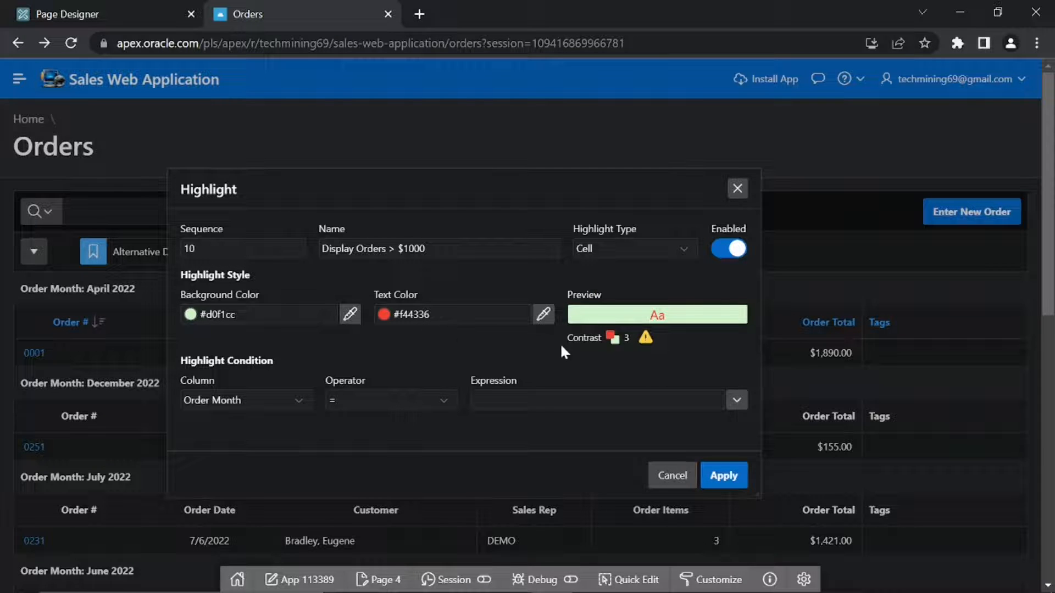
mouse_move(637, 345)
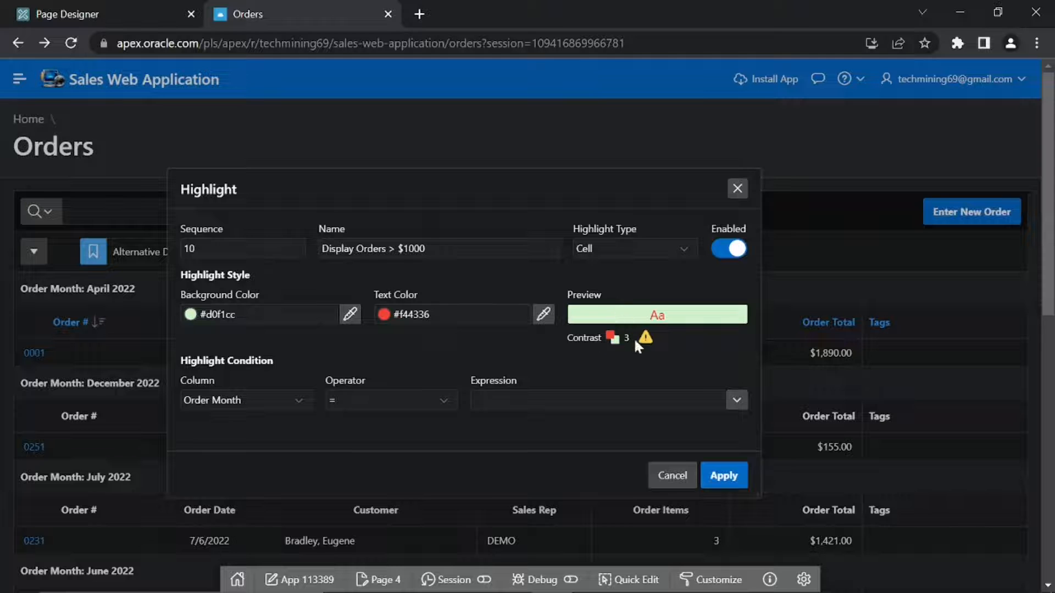
mouse_move(396, 371)
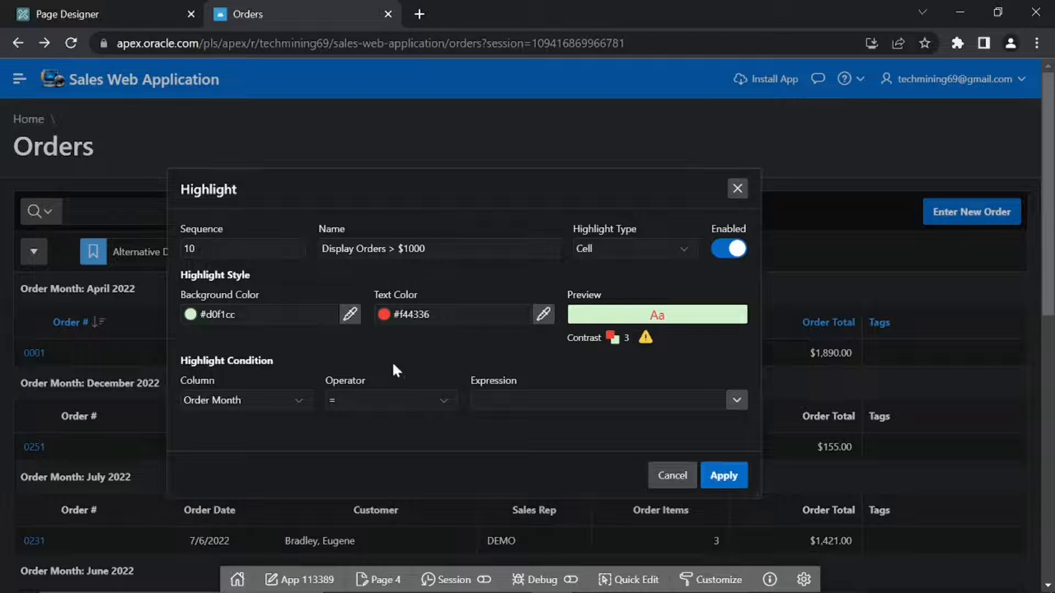
Step: Set the highlight condition to Order Total > 1000
left_click(246, 400)
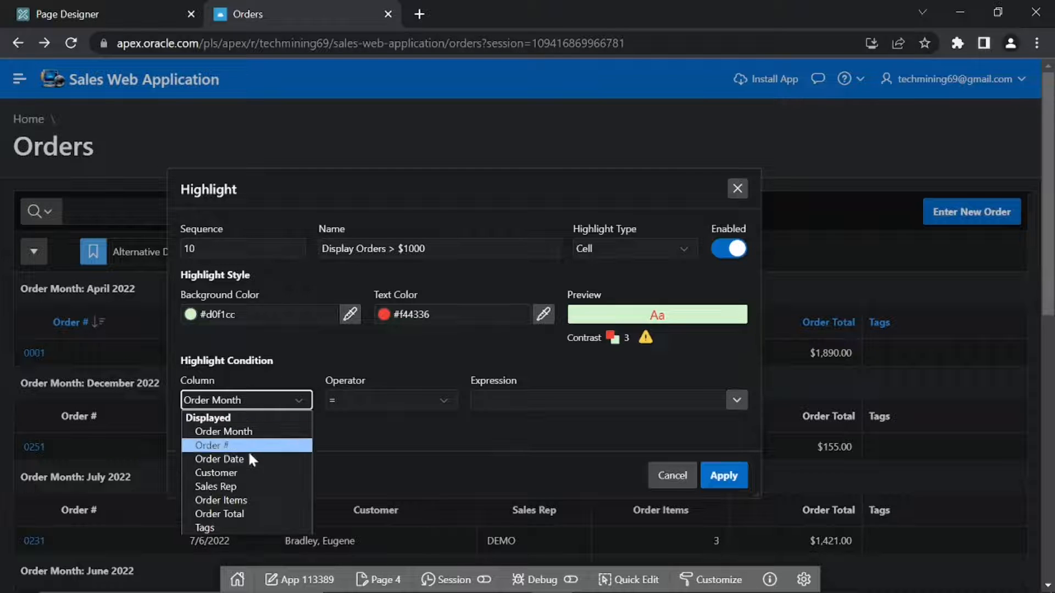
left_click(219, 514)
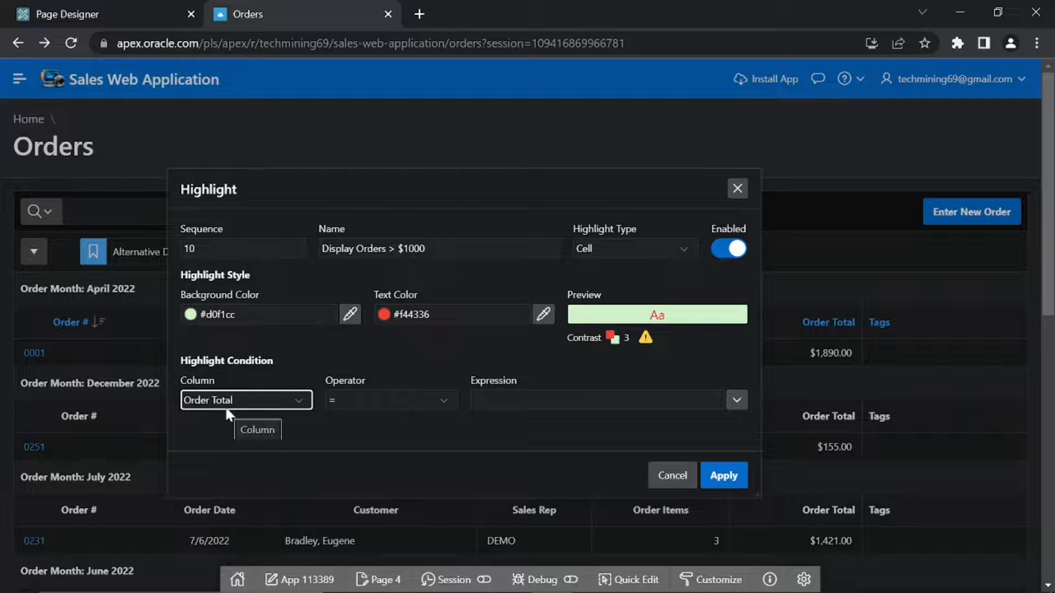
left_click(391, 400)
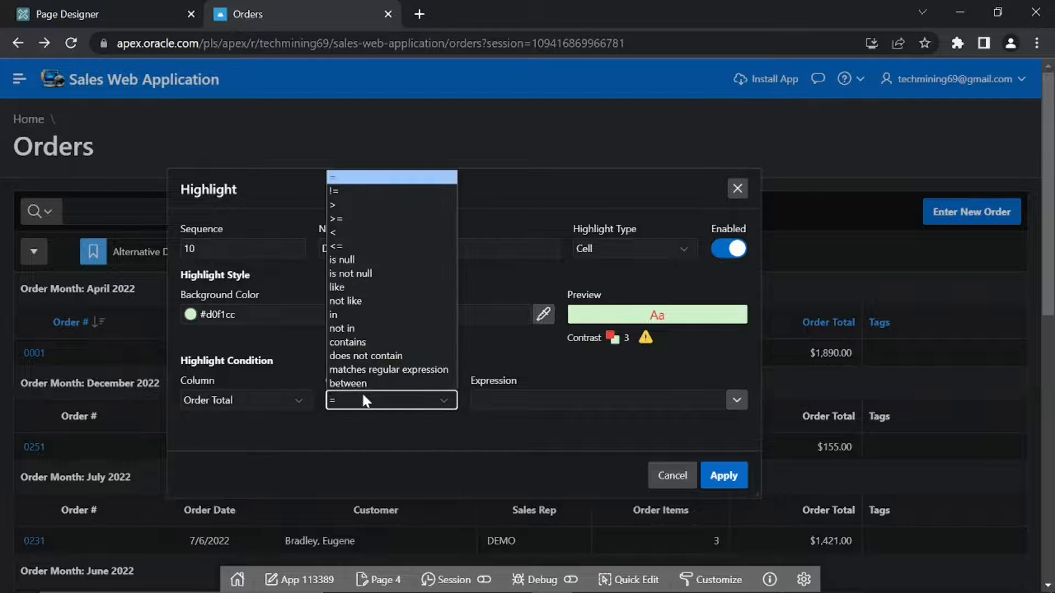
left_click(332, 205)
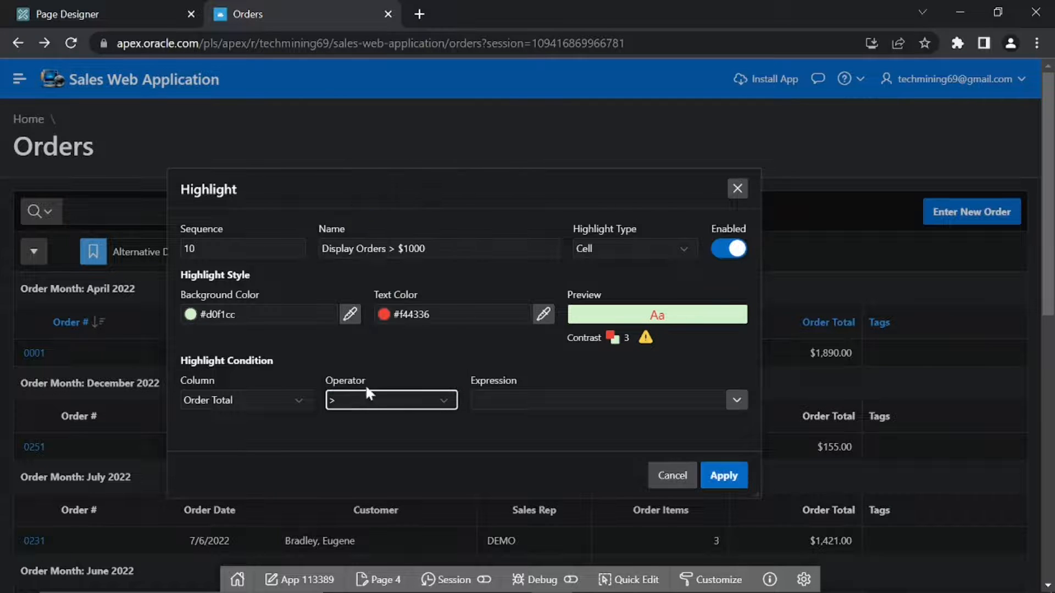
mouse_move(336, 417)
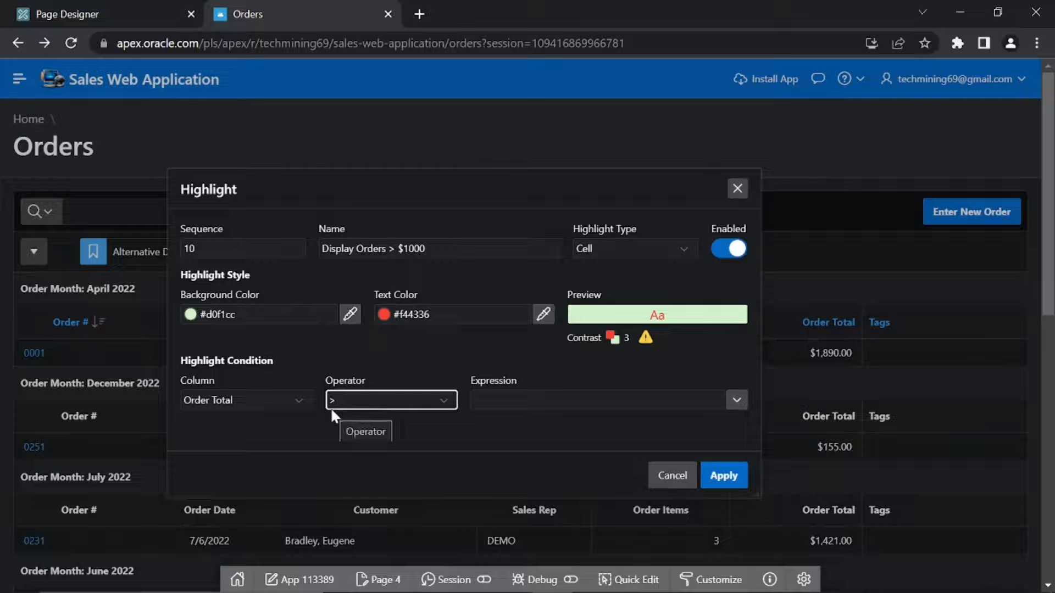
left_click(596, 400)
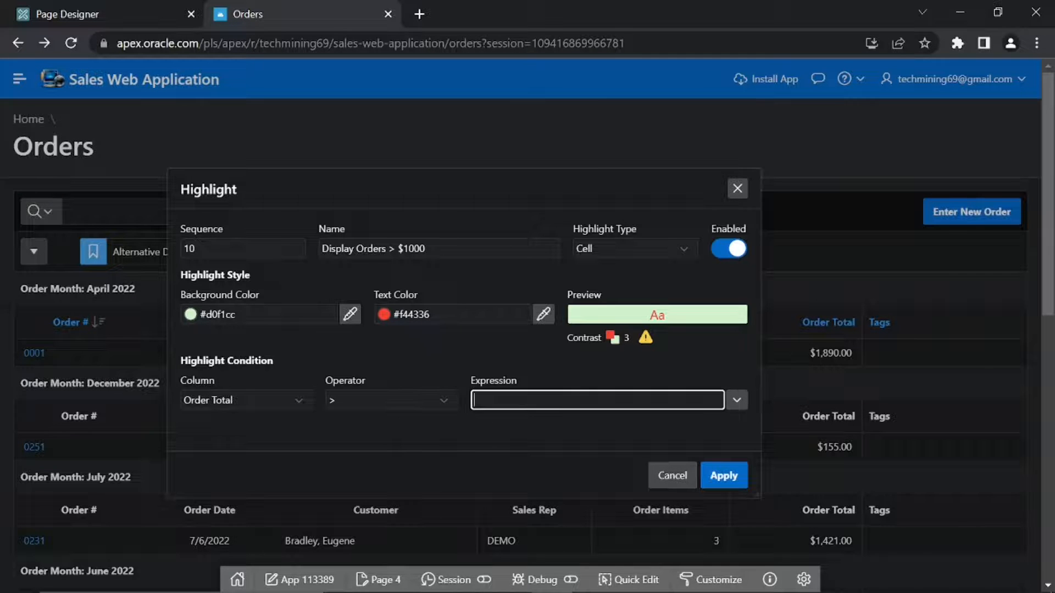
type("1000")
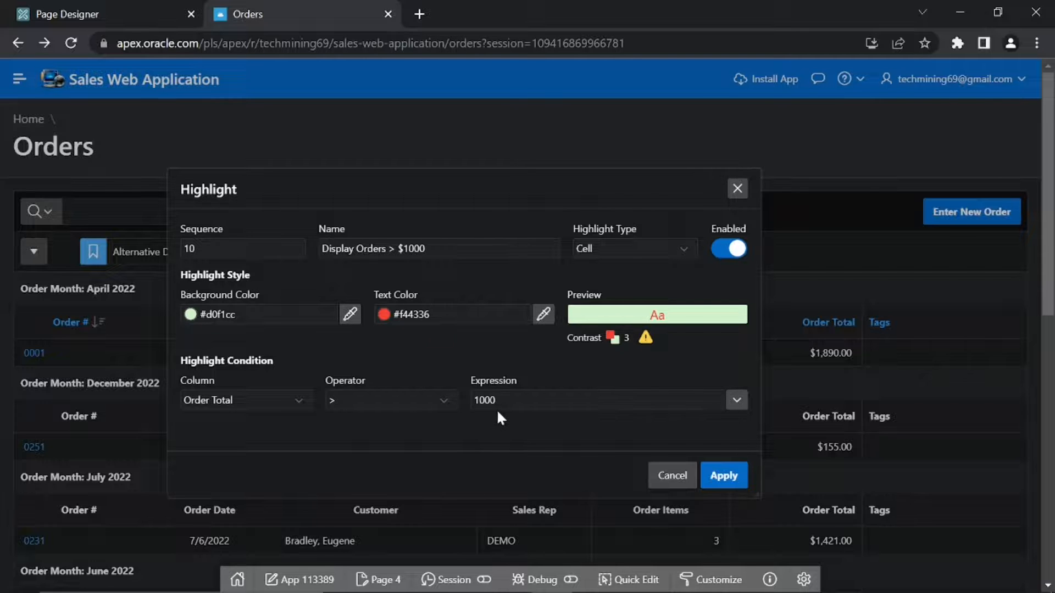
mouse_move(642, 449)
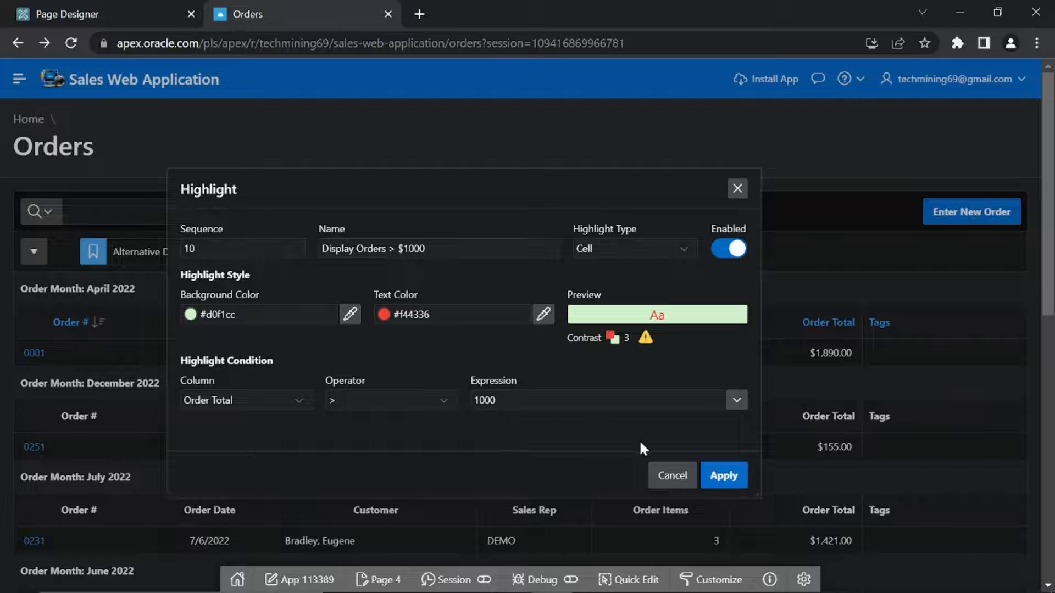
Step: Apply the green Order Total highlight and scroll through the report to review it
left_click(724, 475)
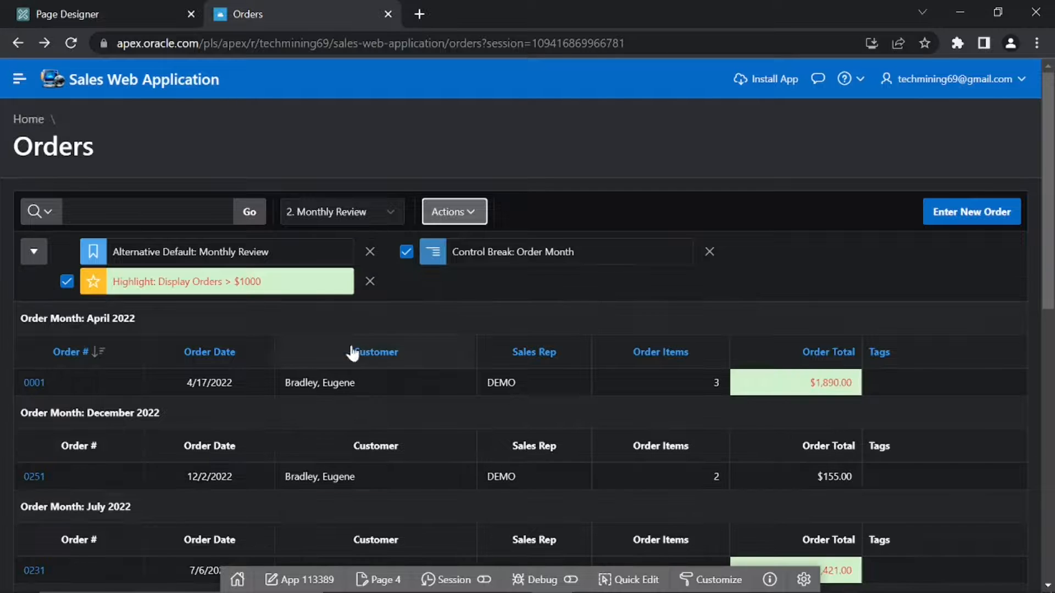
mouse_move(179, 298)
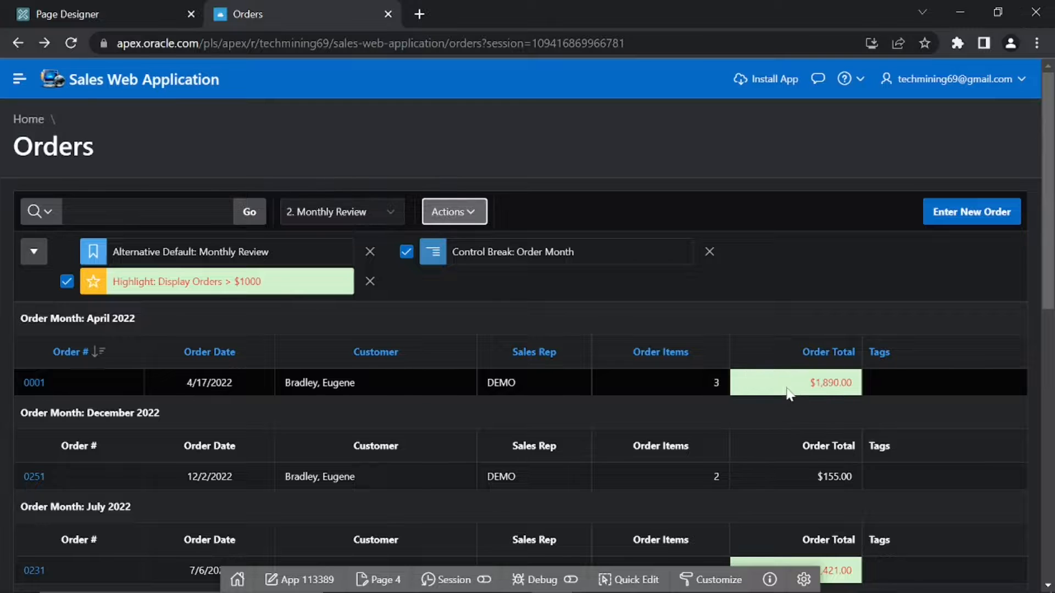
scroll("down", 3)
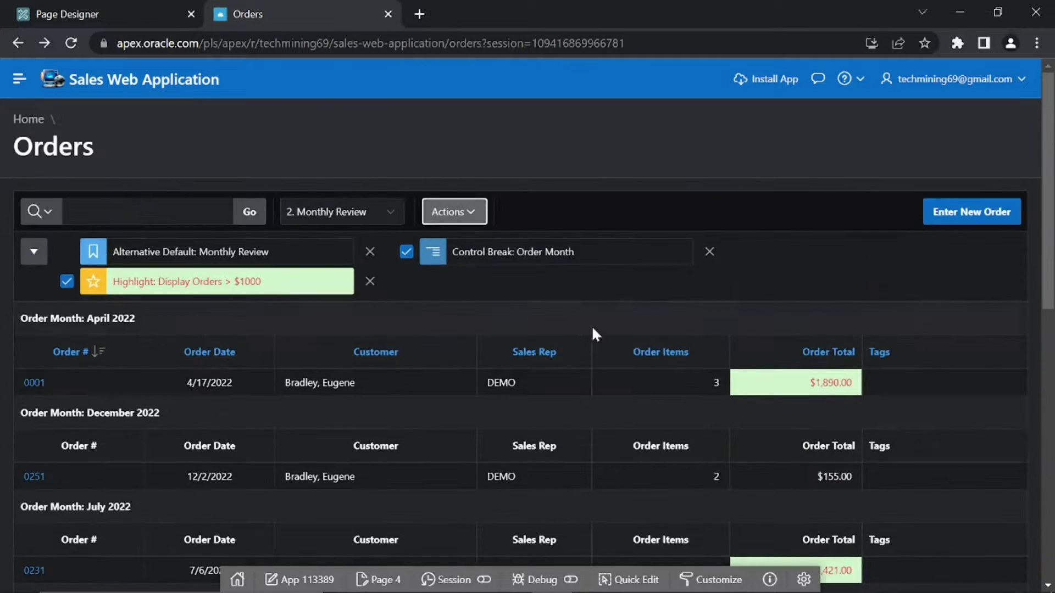
mouse_move(455, 296)
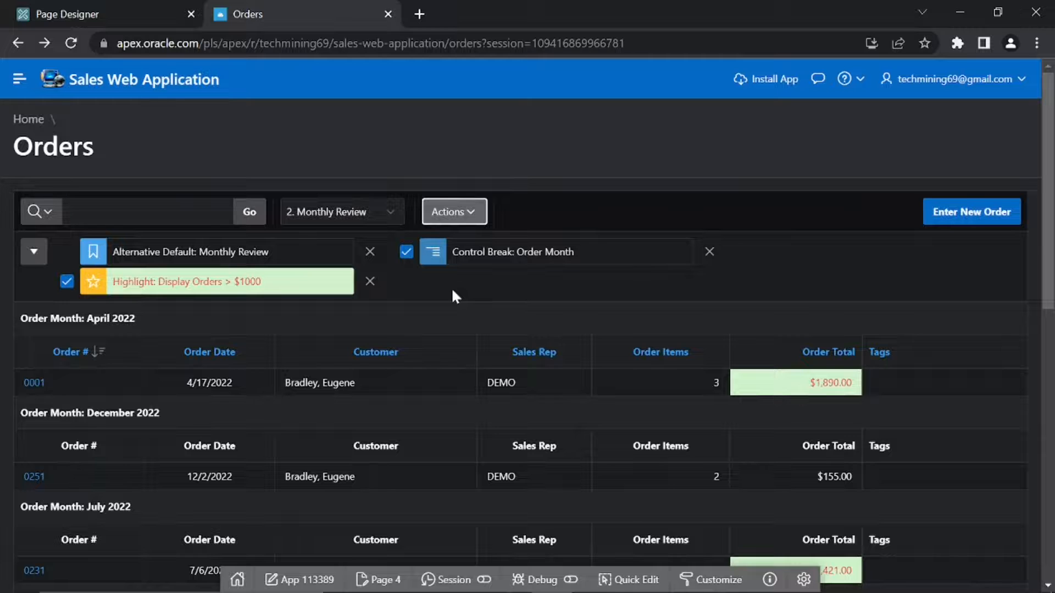
left_click(454, 212)
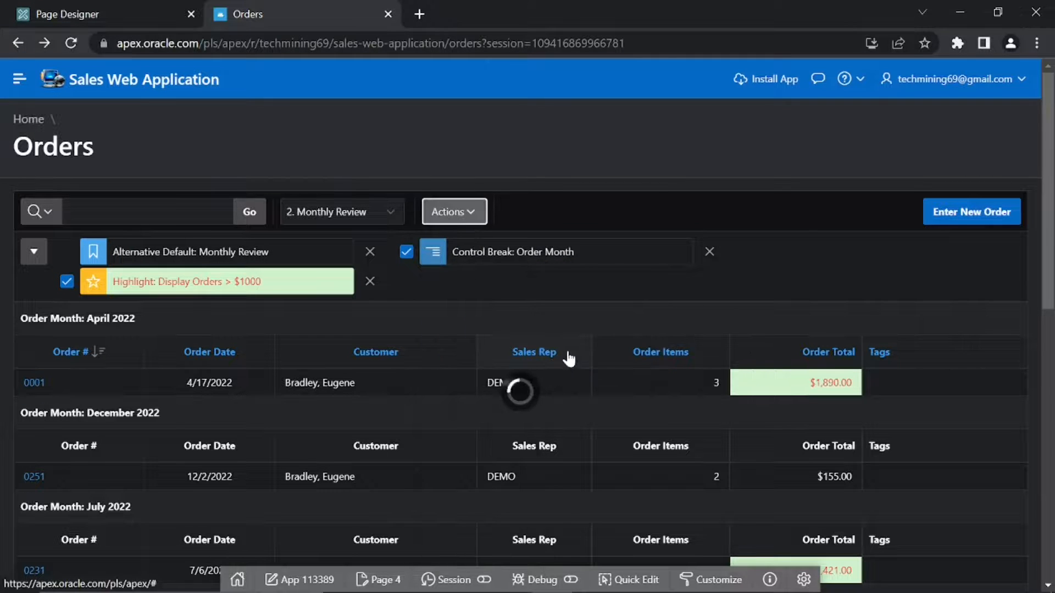
Step: Create a new highlight named 'Display Orders <= $999' with pale yellow background and red text
left_click(181, 282)
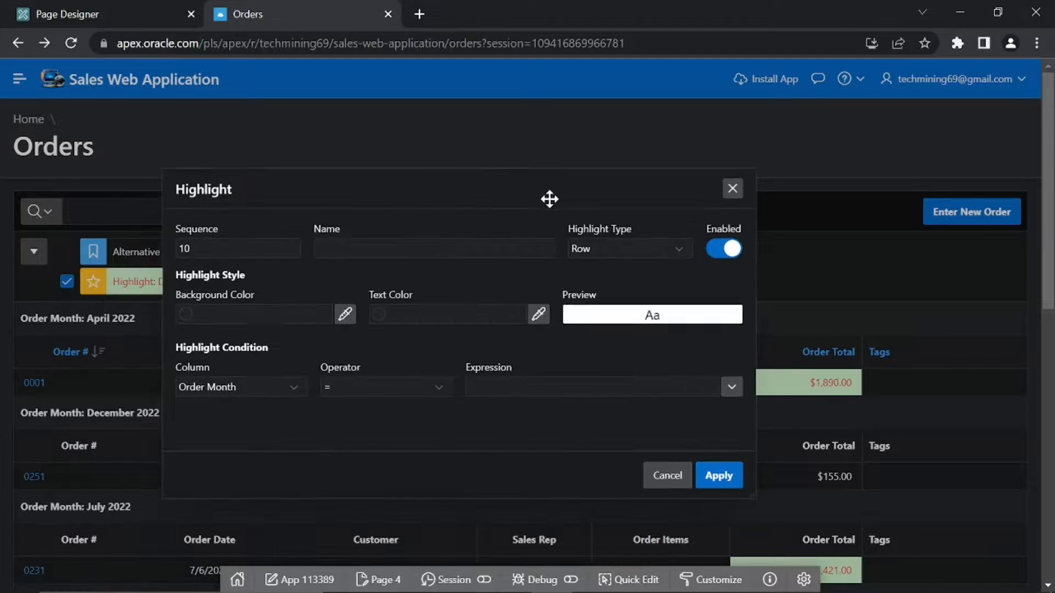
left_click(434, 248)
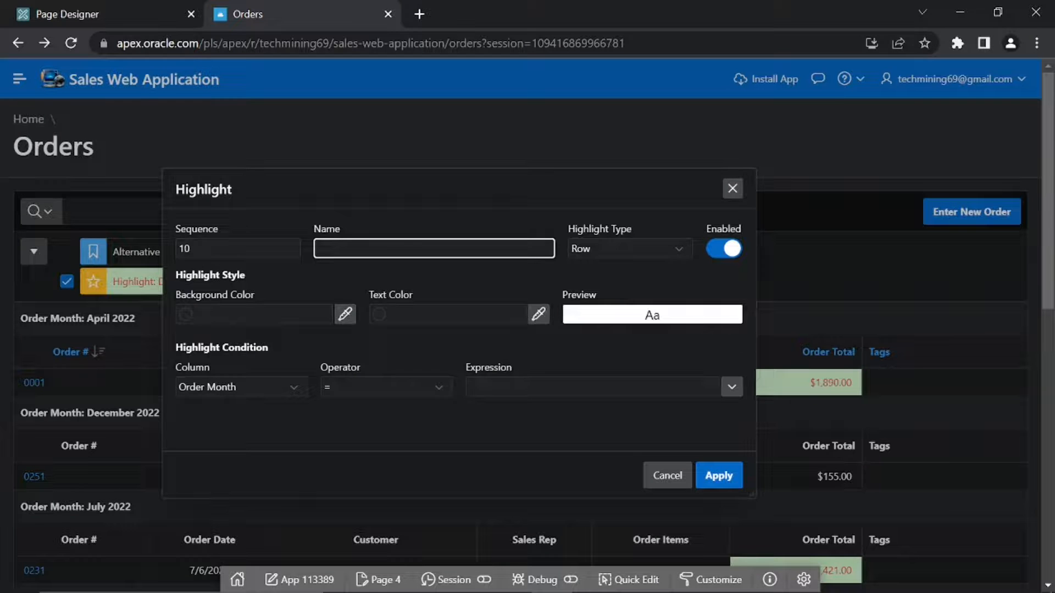
type("Display Orders <= $999")
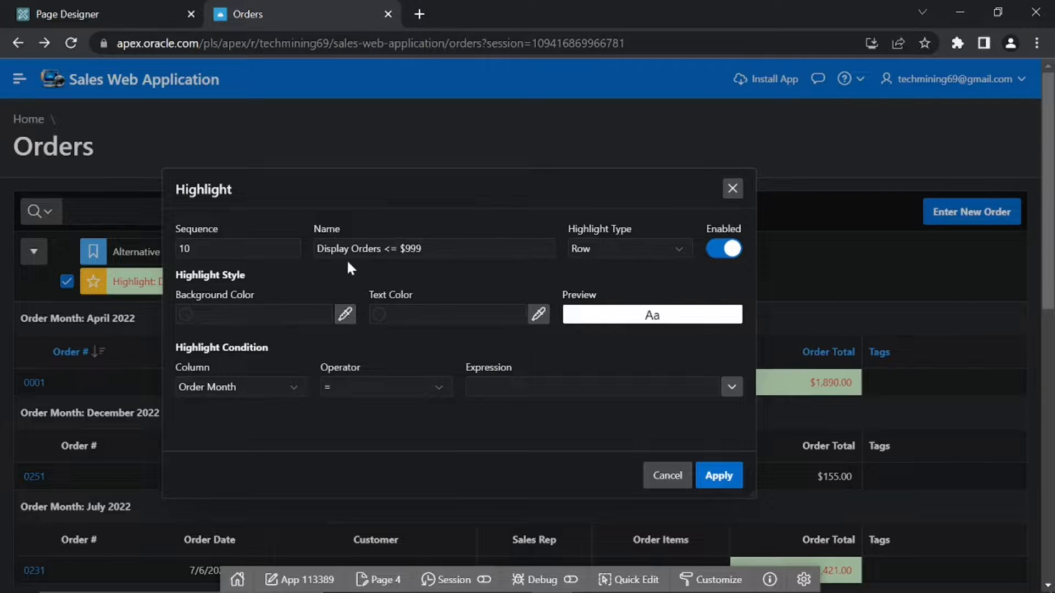
mouse_move(420, 267)
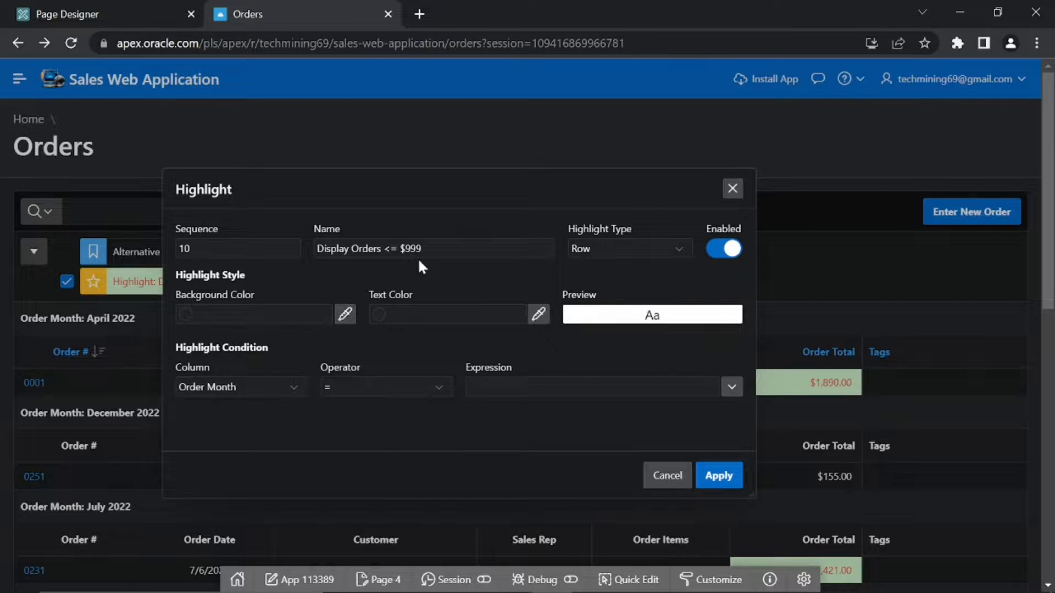
mouse_move(582, 264)
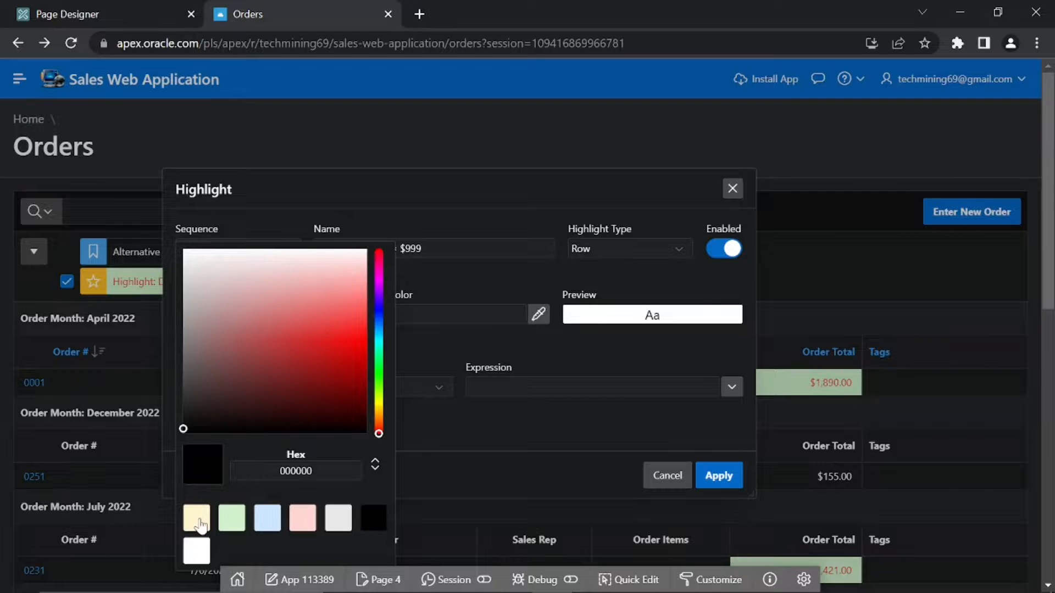
left_click(196, 519)
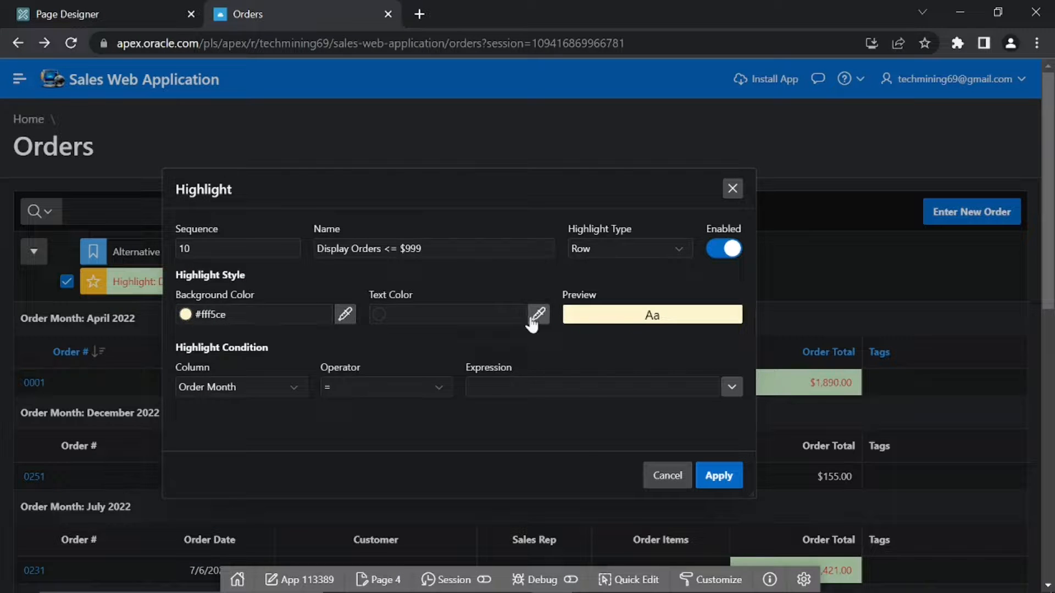
left_click(538, 315)
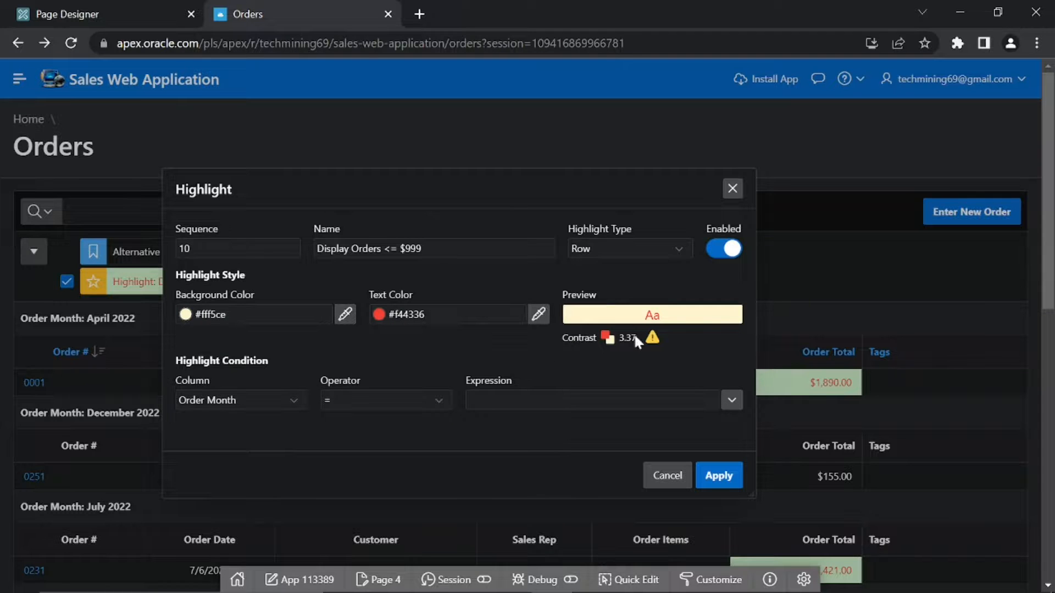
mouse_move(636, 350)
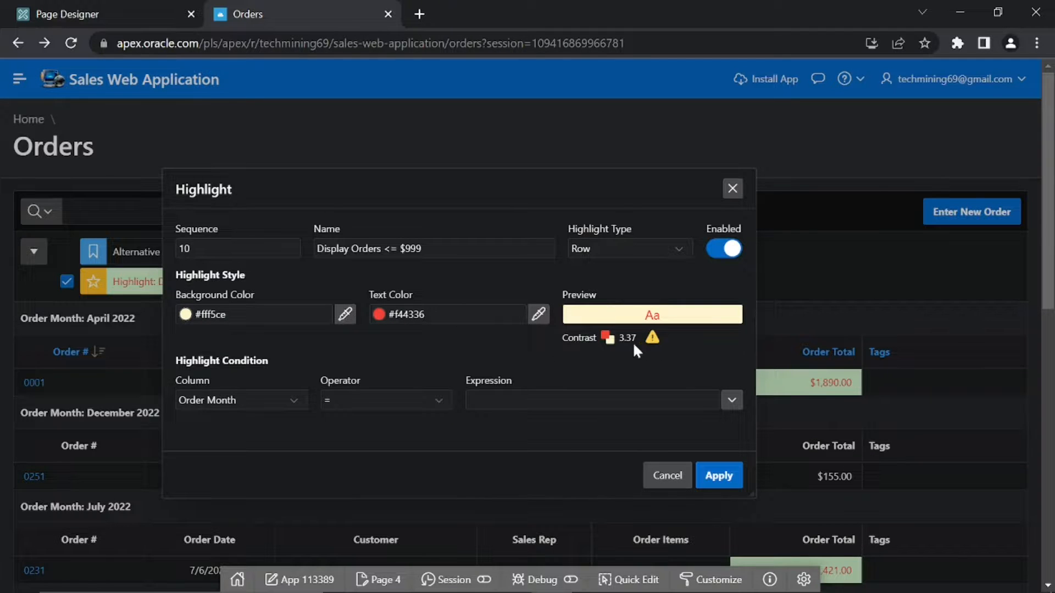
Step: Set the highlight condition to Order Total <= 999
left_click(241, 400)
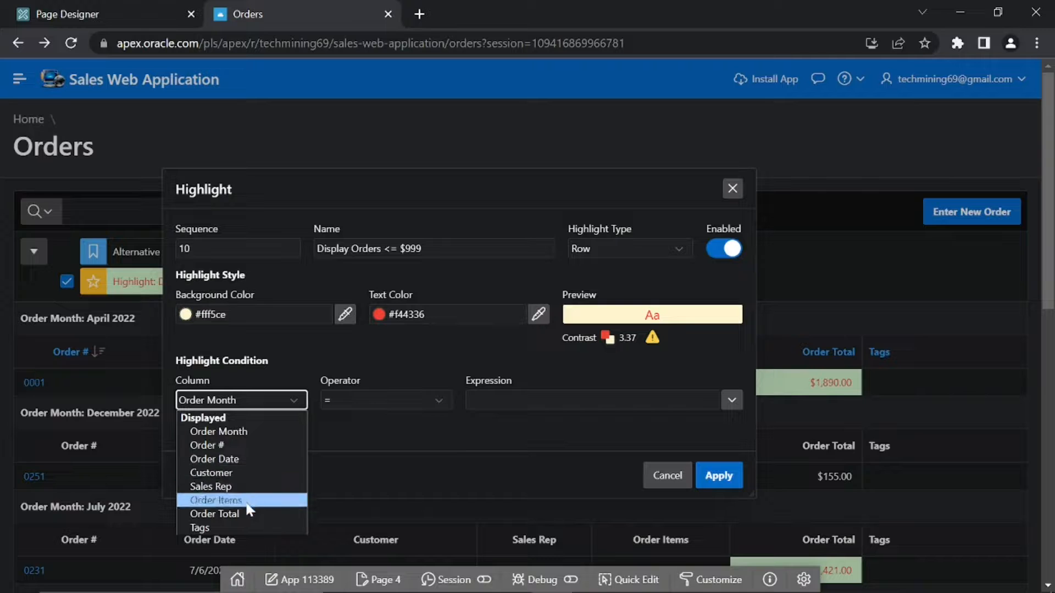
left_click(213, 514)
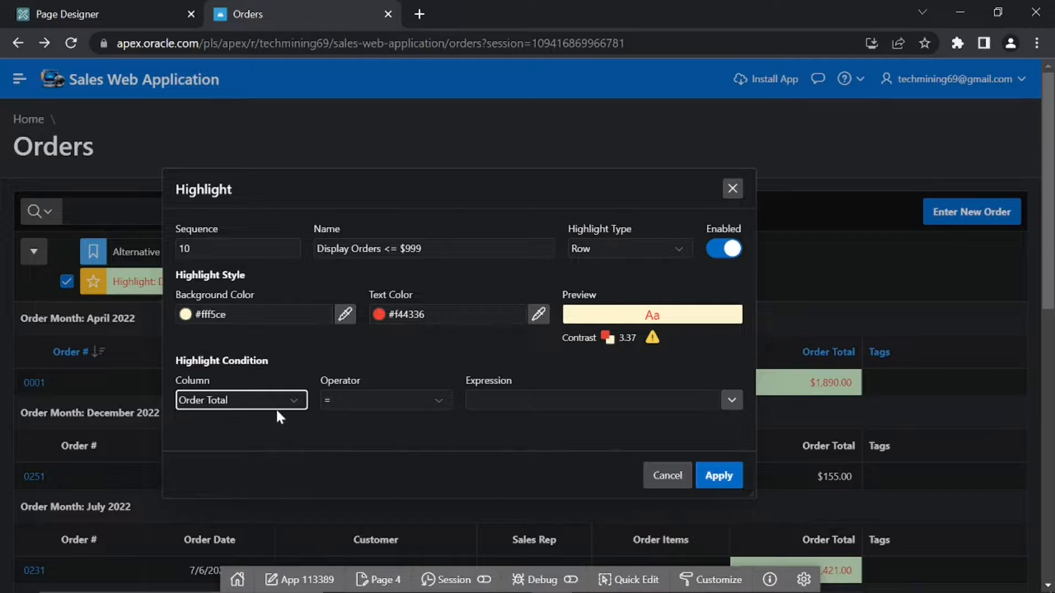
left_click(387, 400)
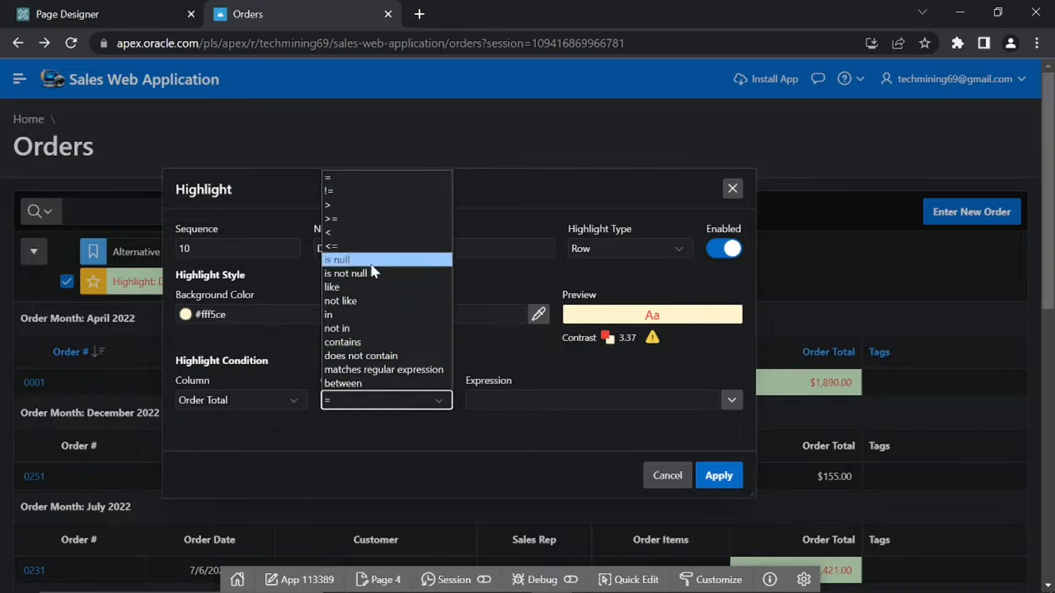
left_click(328, 246)
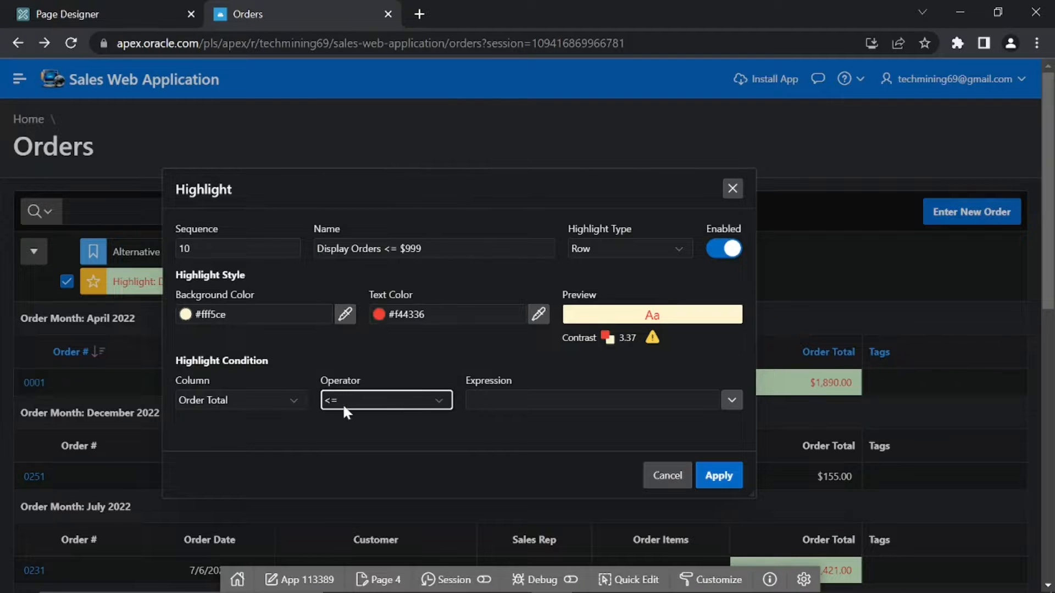
left_click(592, 400)
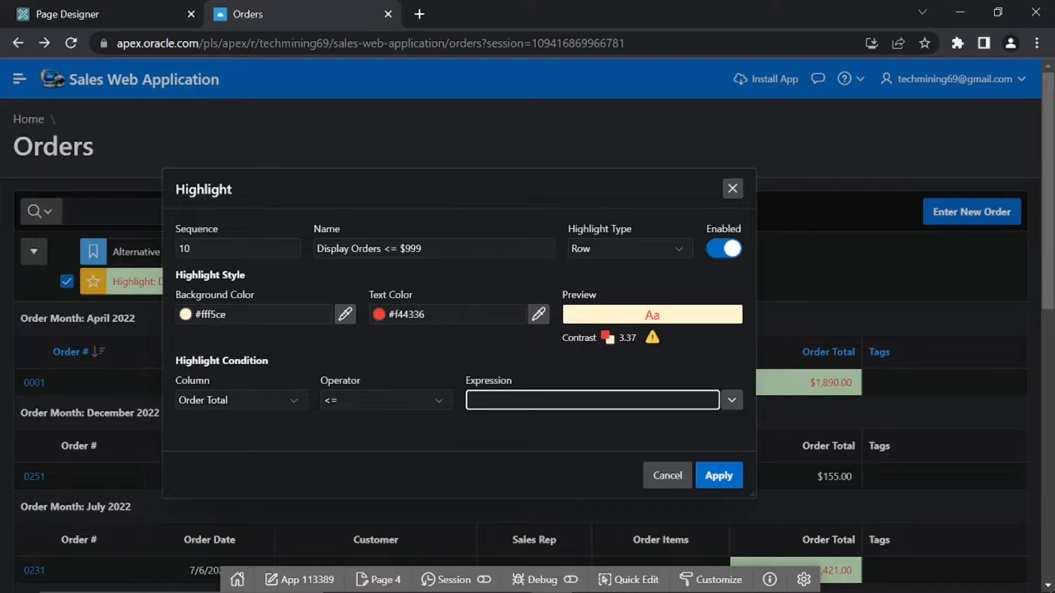
type("999")
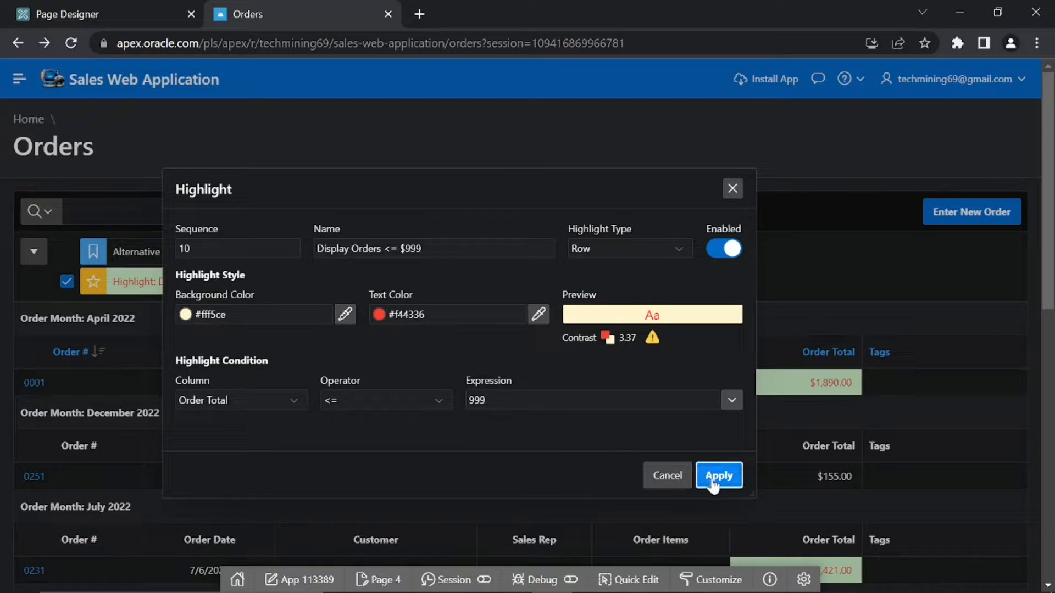
Step: Apply the 'Display Orders <= $999' highlight and scroll to check the yellow rows
left_click(719, 476)
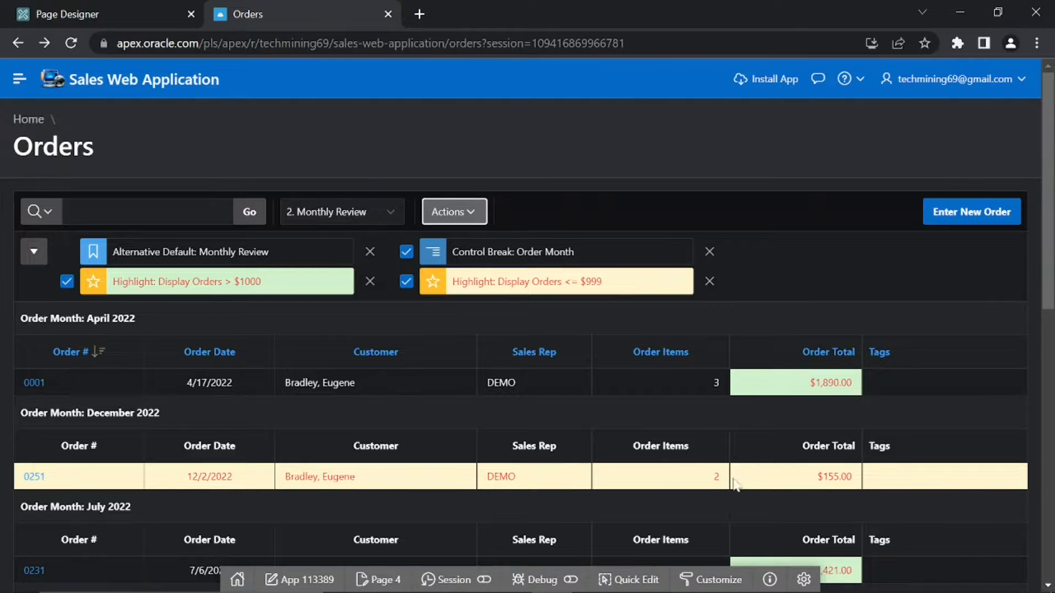
scroll("down", 3)
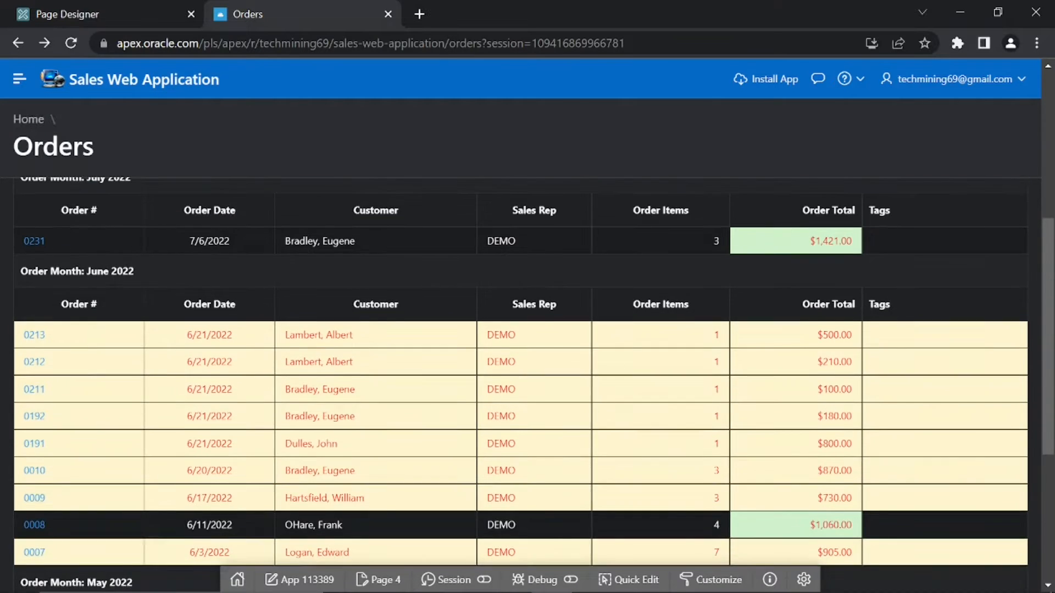
scroll("down", 3)
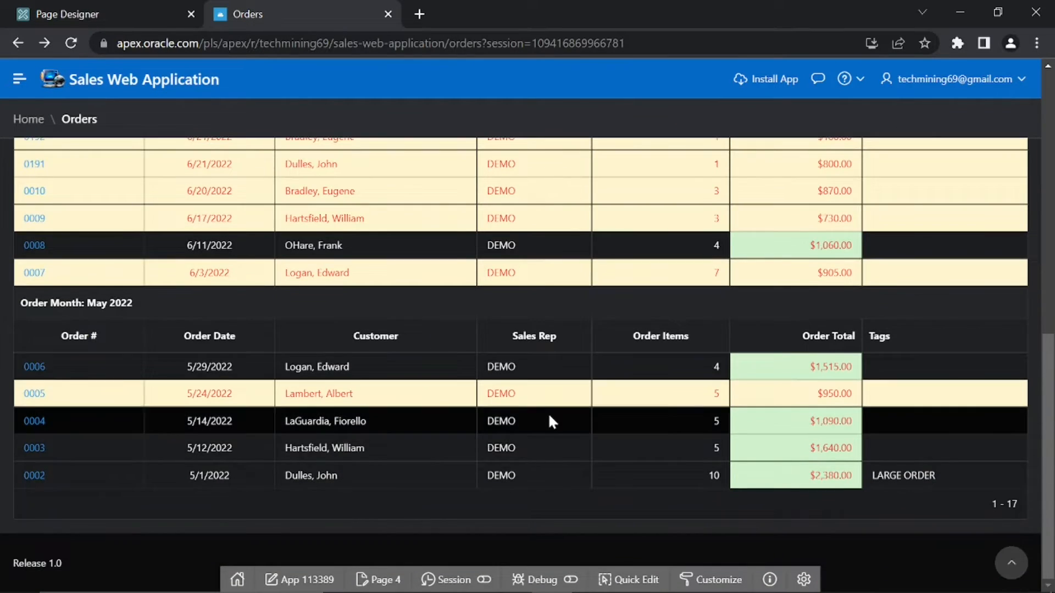